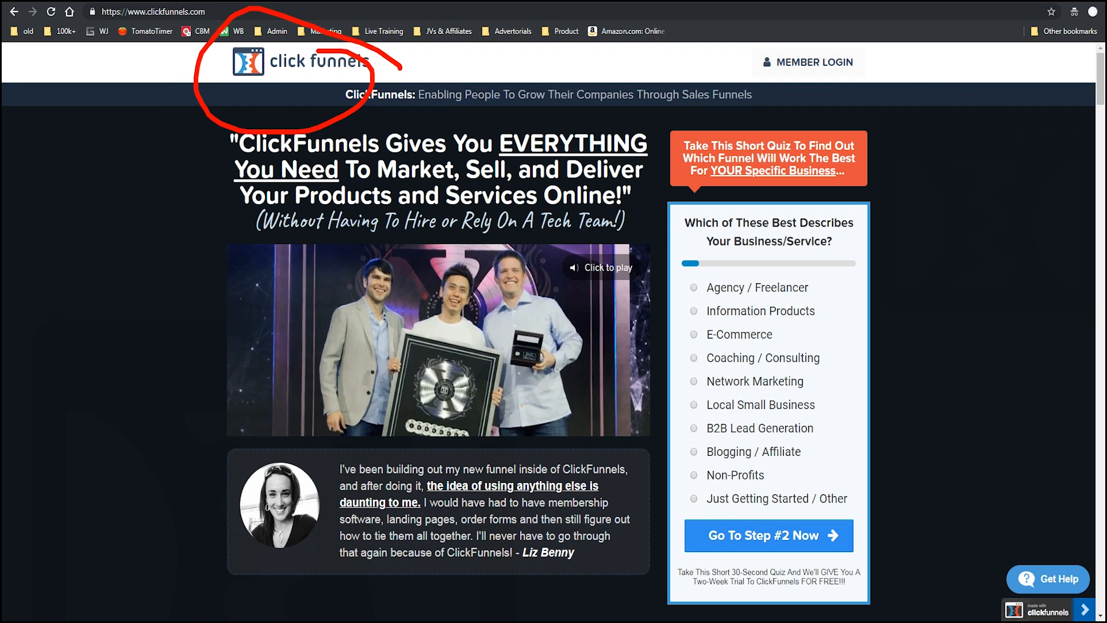
- Leave the dashboard and open the Funnels list from the Click Funnels top-bar menu
drag(470, 243, 586, 452)
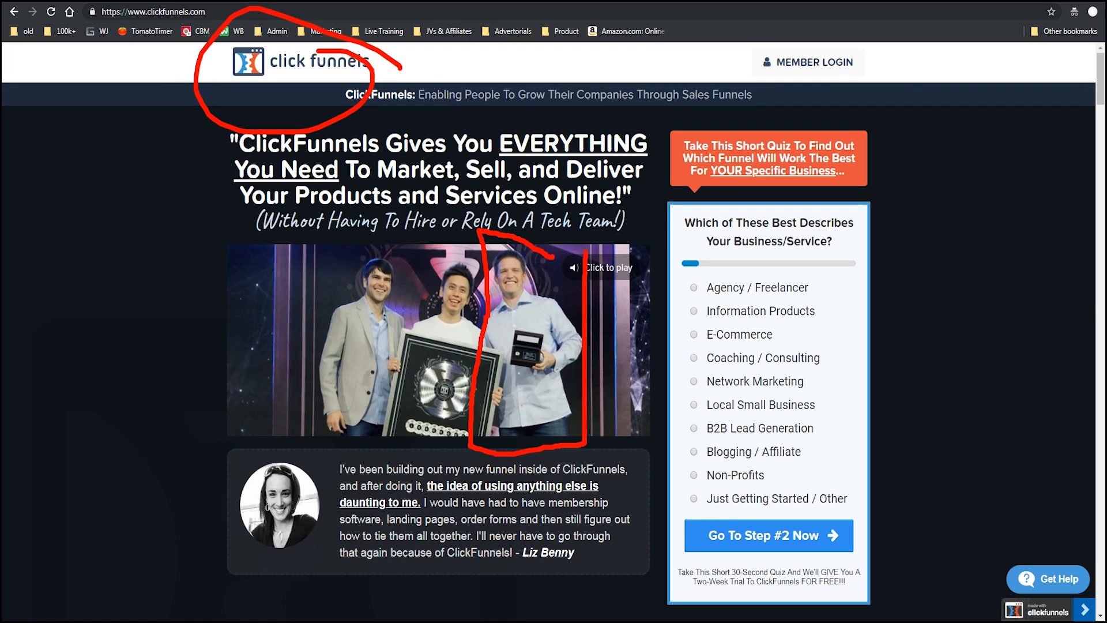
drag(316, 244, 316, 452)
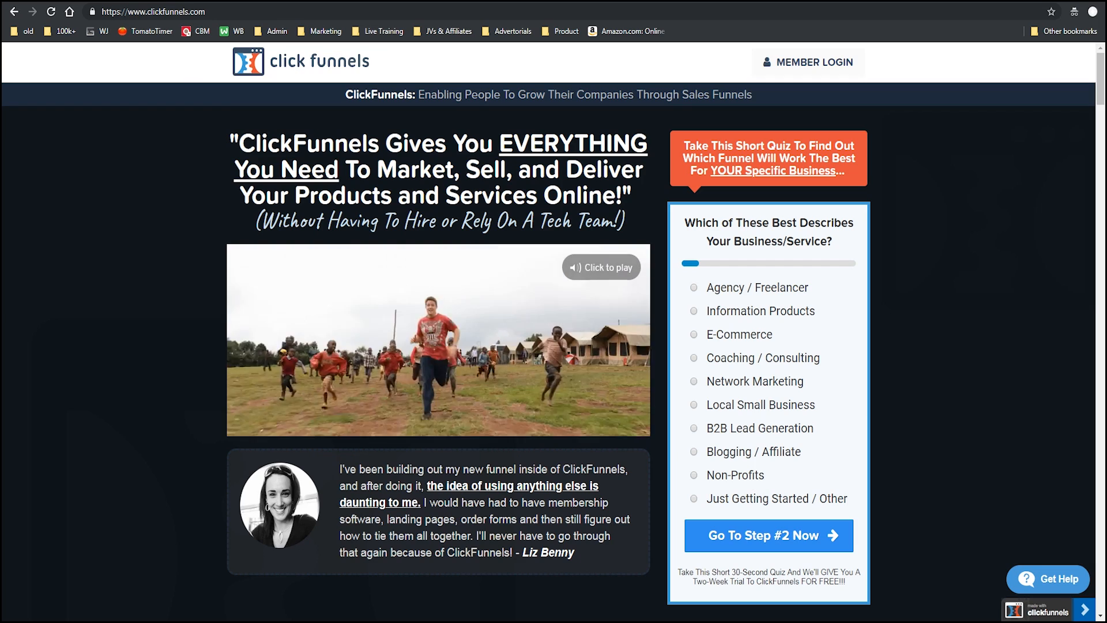
scroll(down, 3)
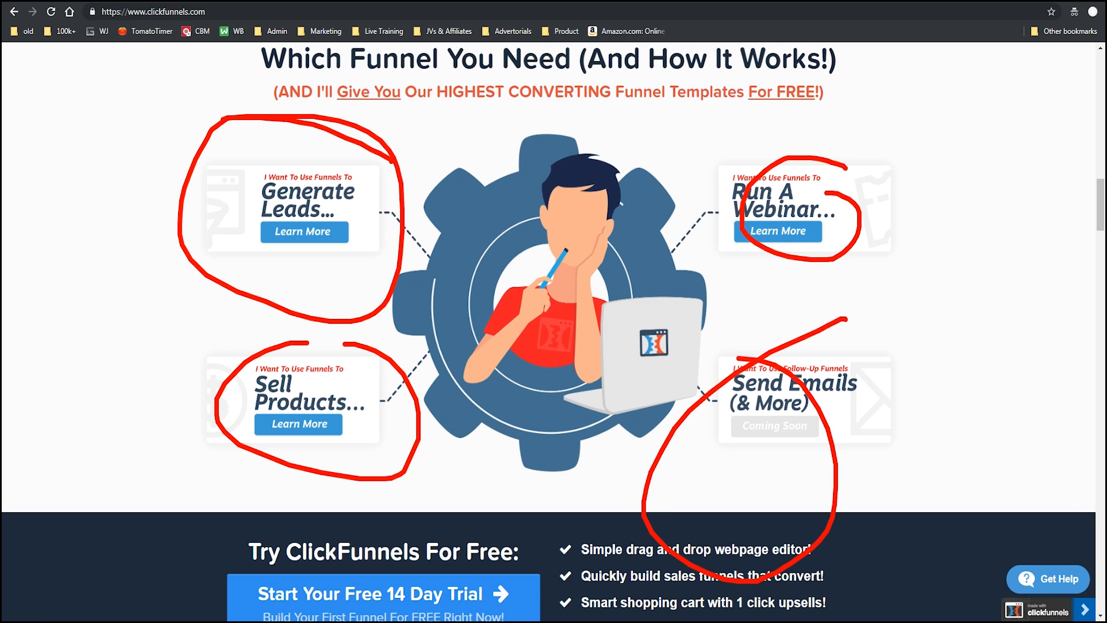
scroll(down, 3)
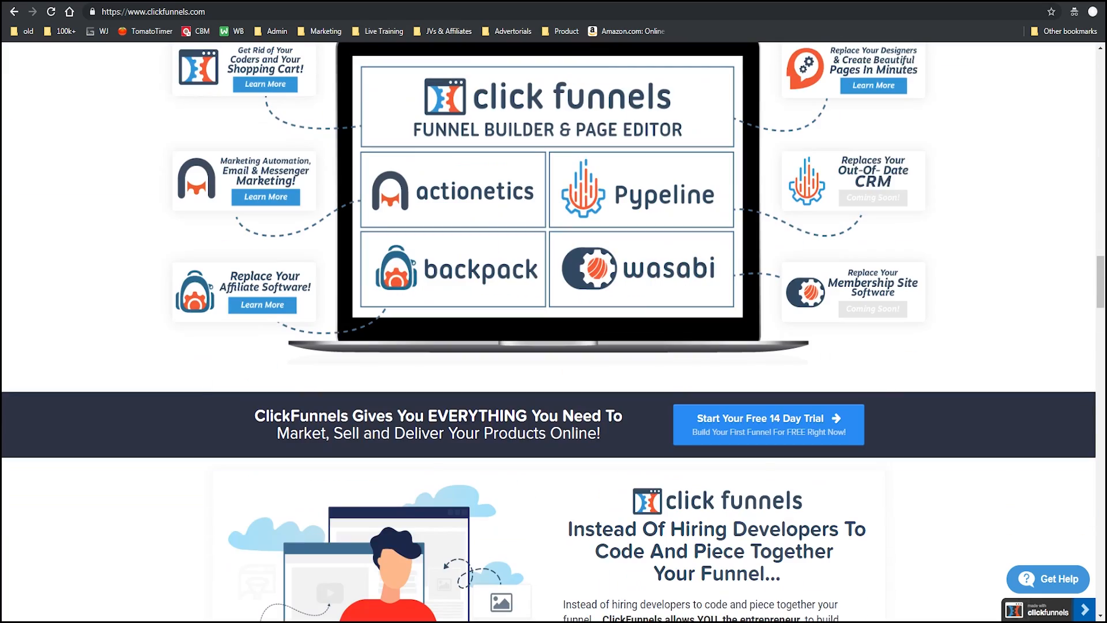
scroll(down, 3)
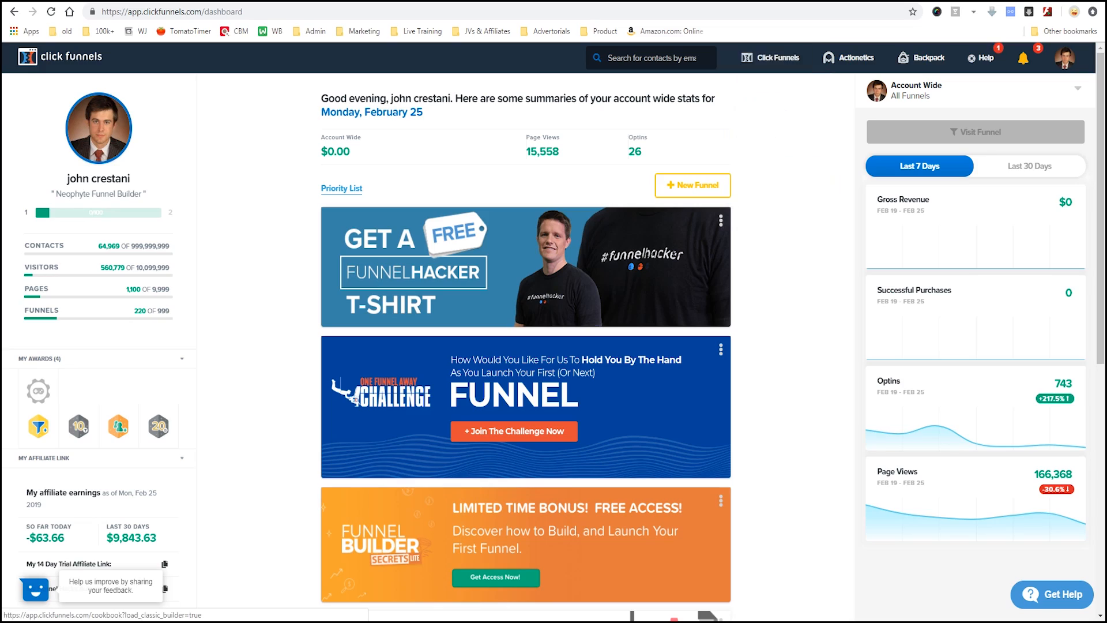
click(770, 58)
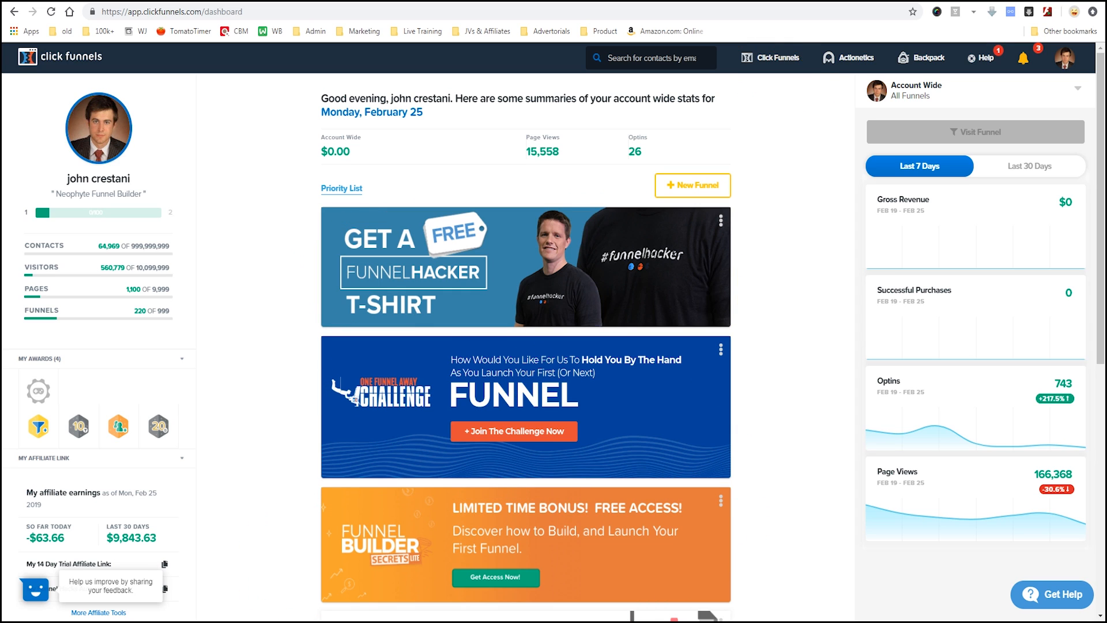
click(770, 58)
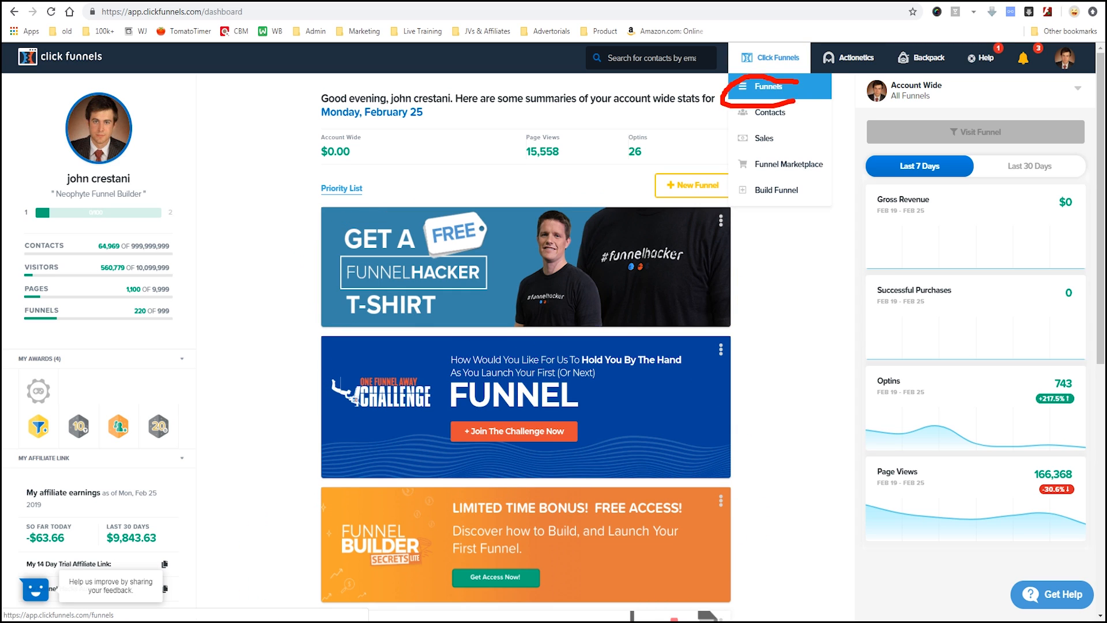
click(769, 87)
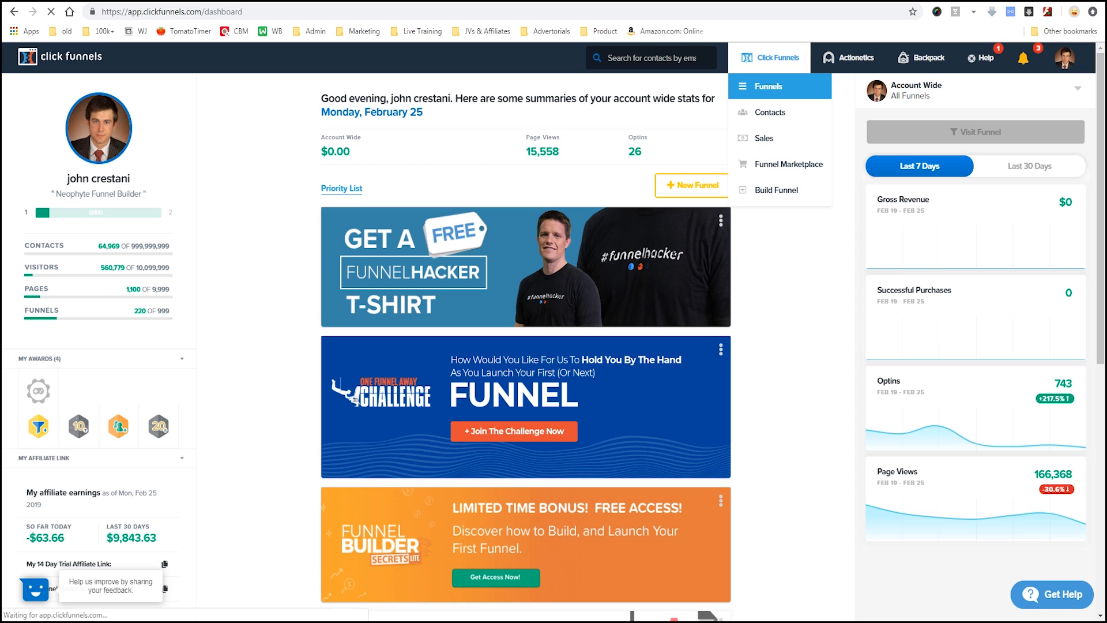
click(770, 86)
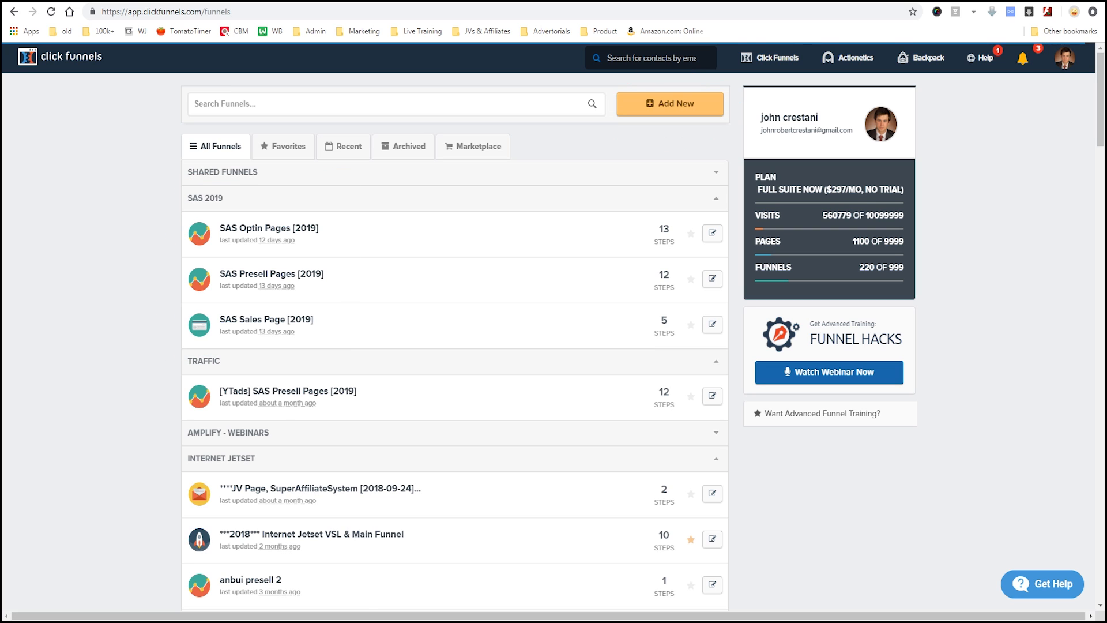
- Create a new Collect Emails funnel named 'DEMO Diet Email Optin' in the DEMO group and build it
click(668, 104)
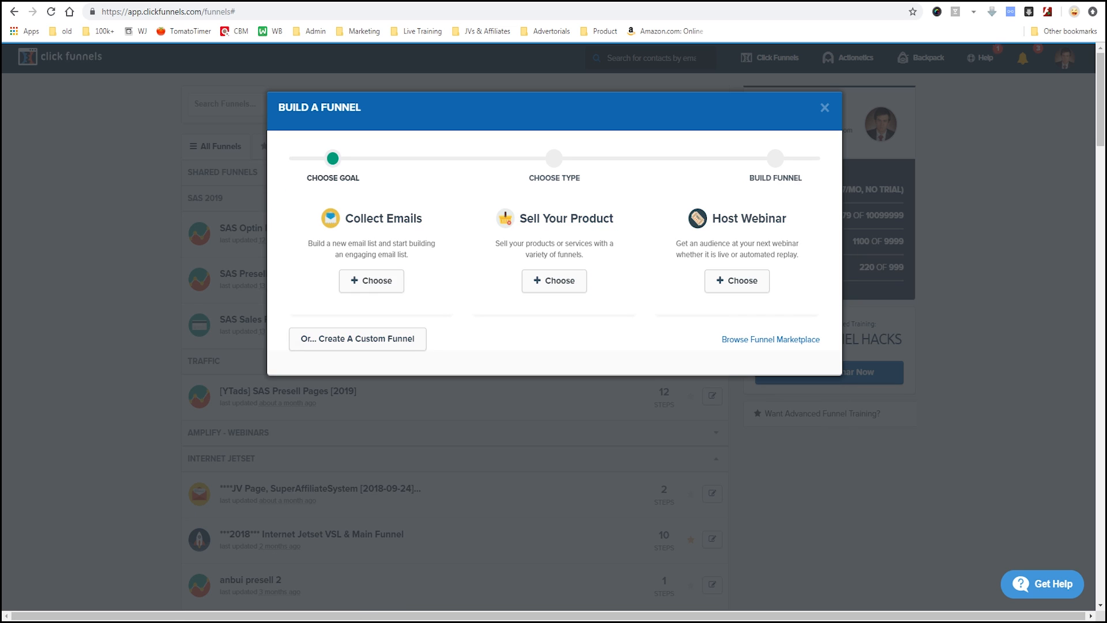
click(370, 280)
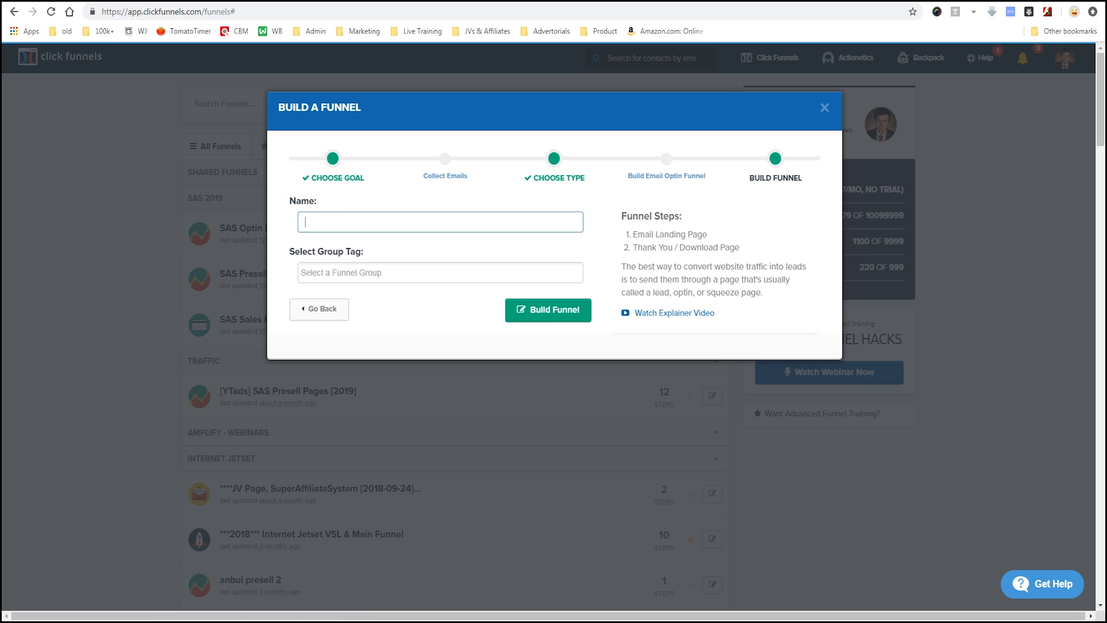
text(DEMO Diet Email Optin)
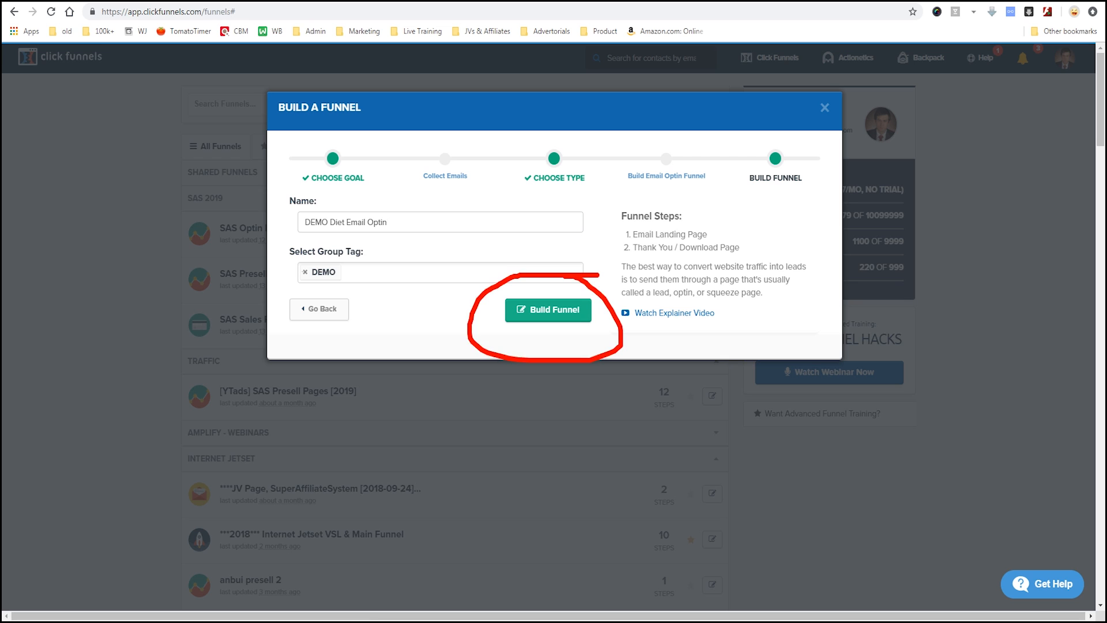
click(547, 309)
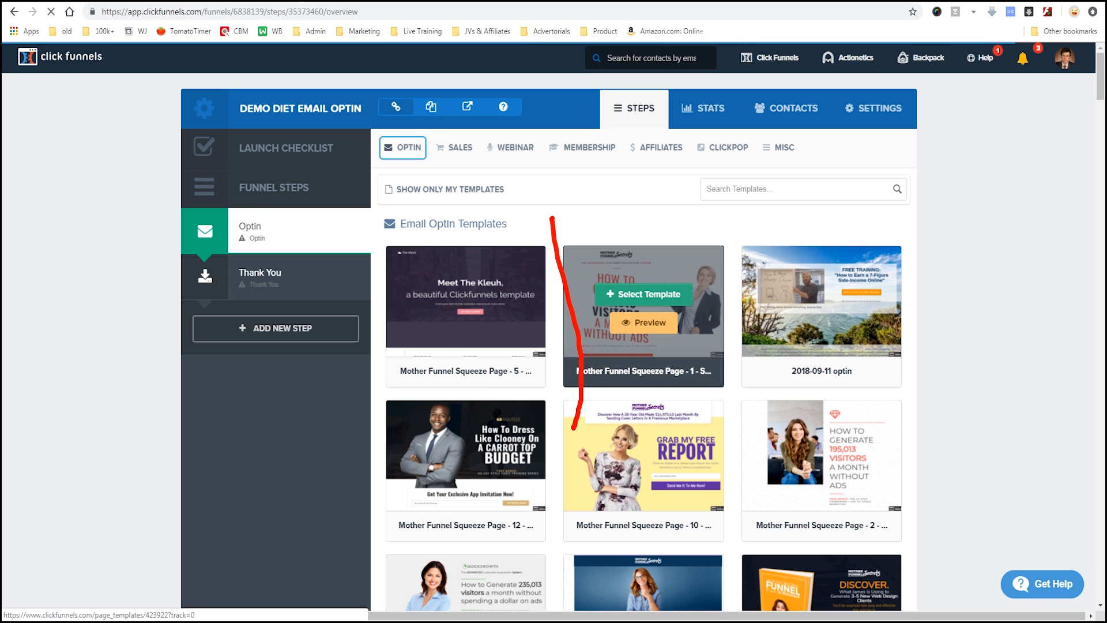
- Apply the Grab My Free Report squeeze-page template to the Optin step and open it in the editor
scroll(down, 3)
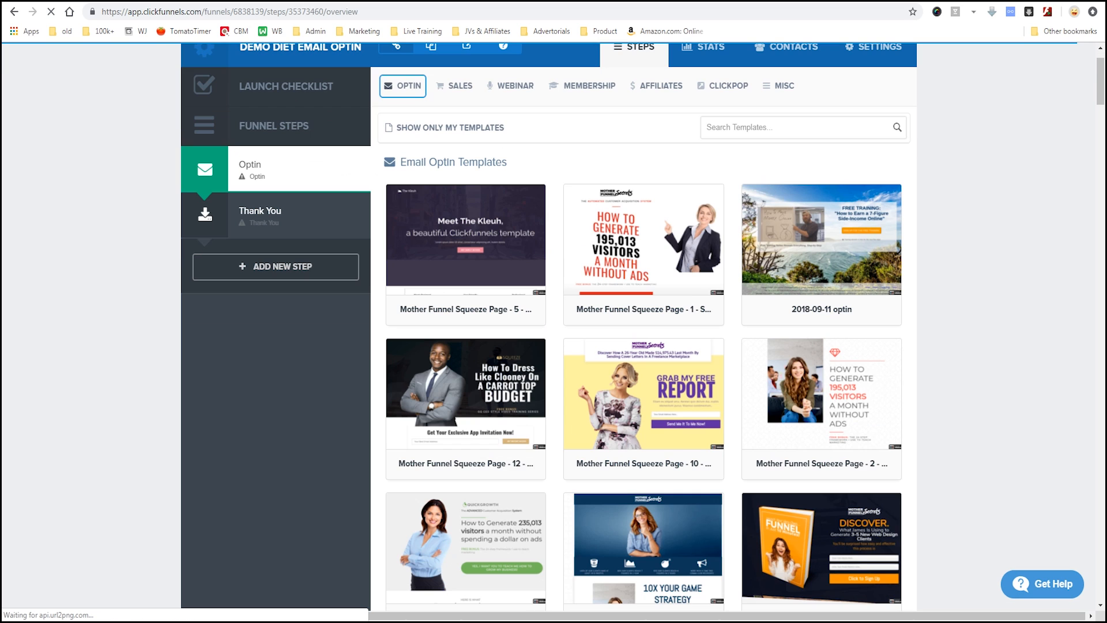
drag(558, 328, 745, 479)
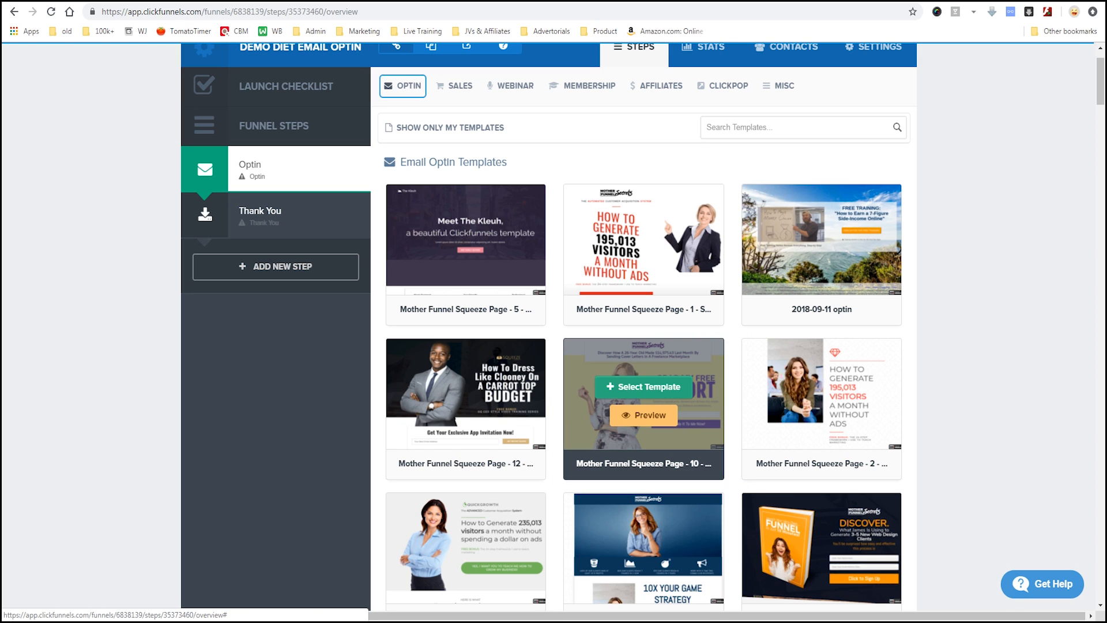
click(643, 387)
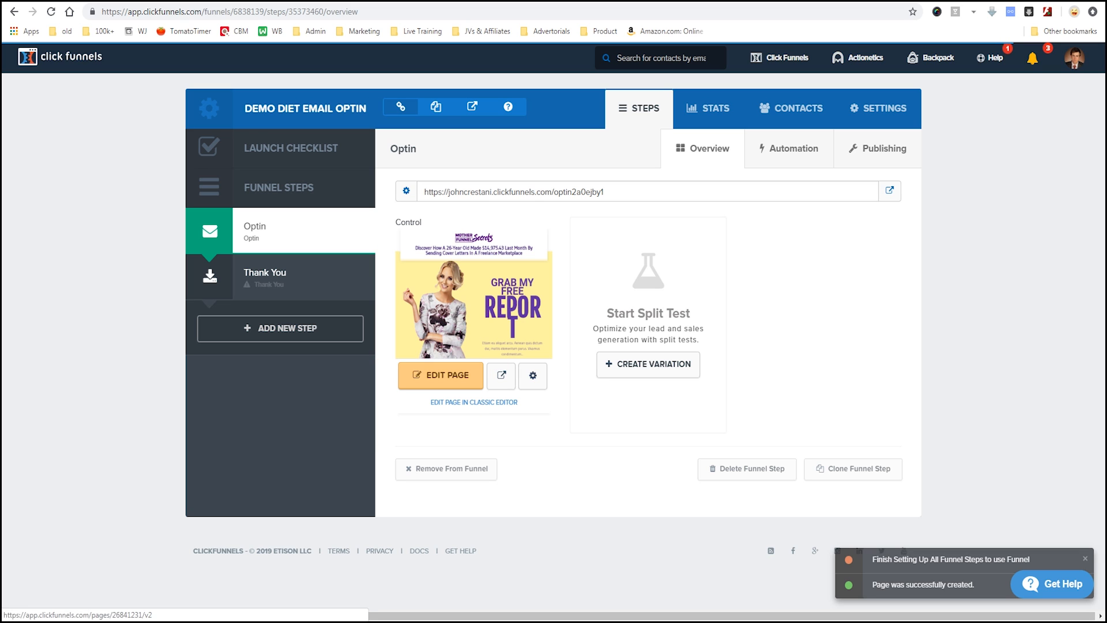
click(439, 374)
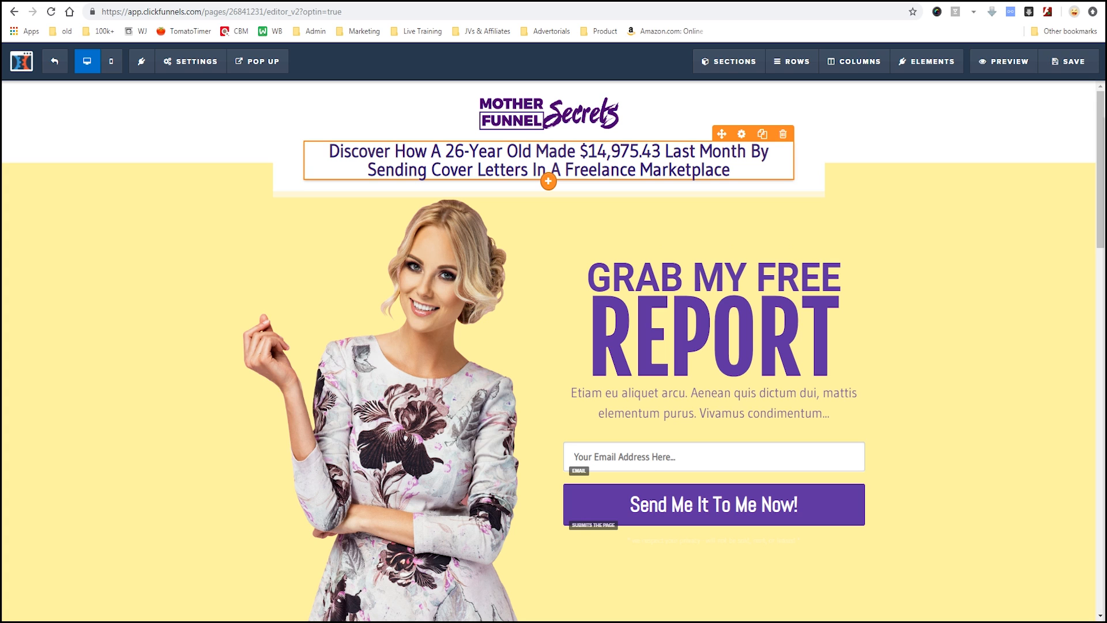
- Rewrite the headline to the '7 Genetically Modified Foods' hook and the email-box line to 'Enter your email to get the free report'
double_click(547, 160)
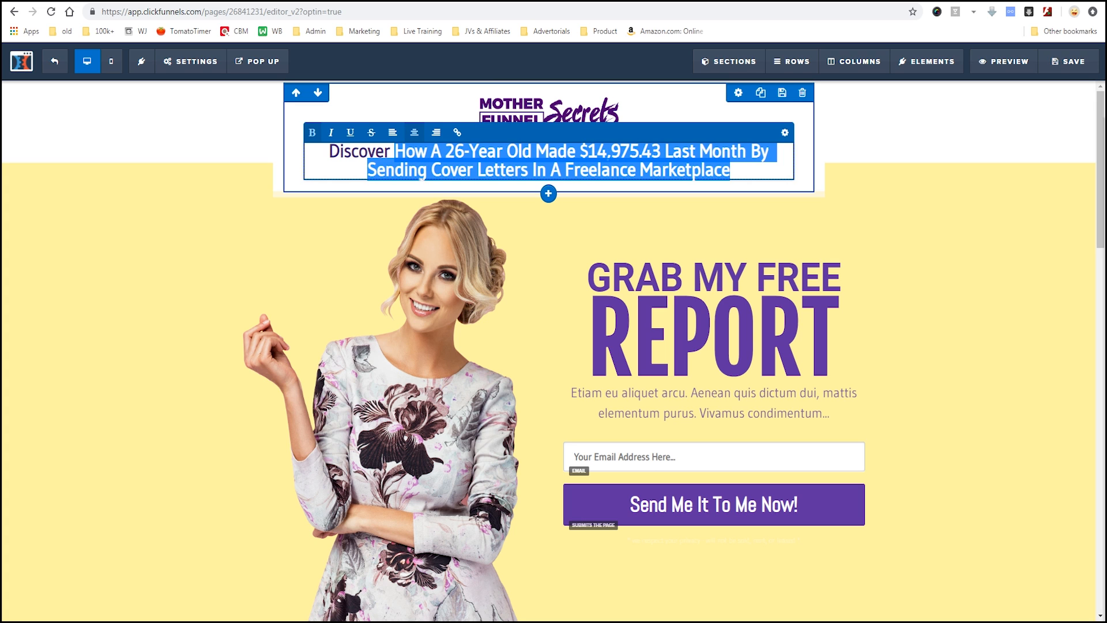
text(Discover The 7 Genetically Modified)
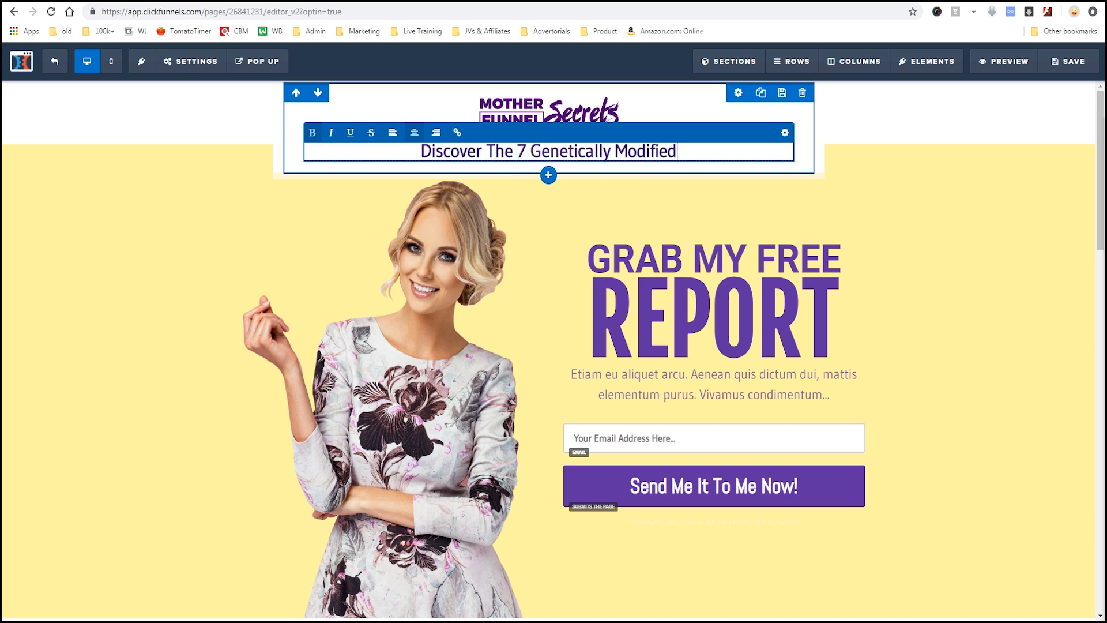
text(F)
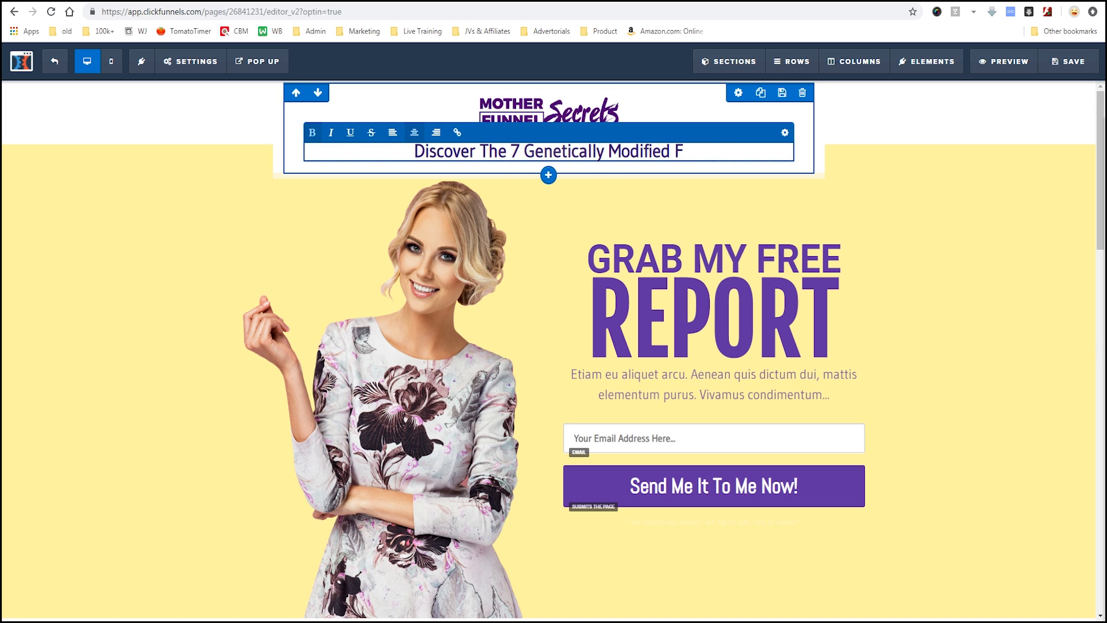
text(oods You're Eating That Make You Fat, And How You C)
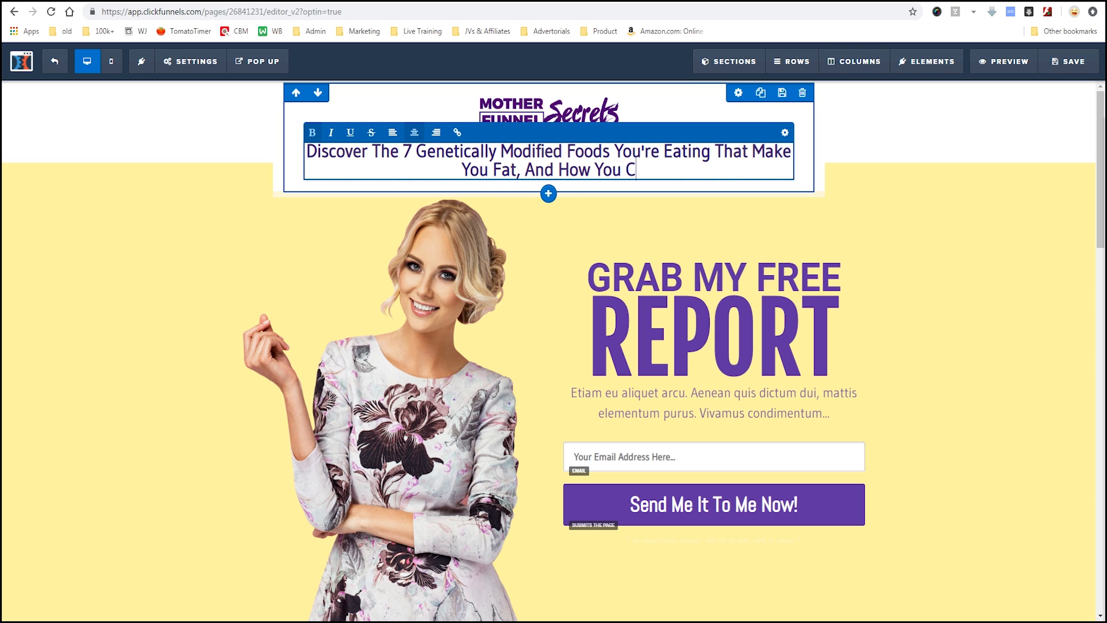
text(an Avoid Them!)
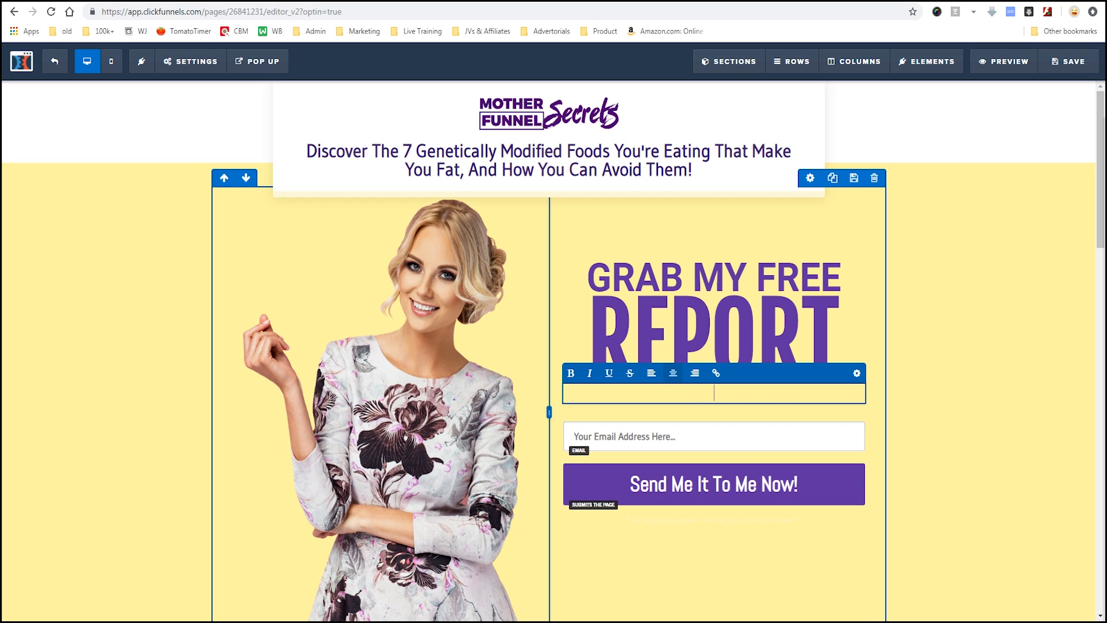
text(Enter your email to)
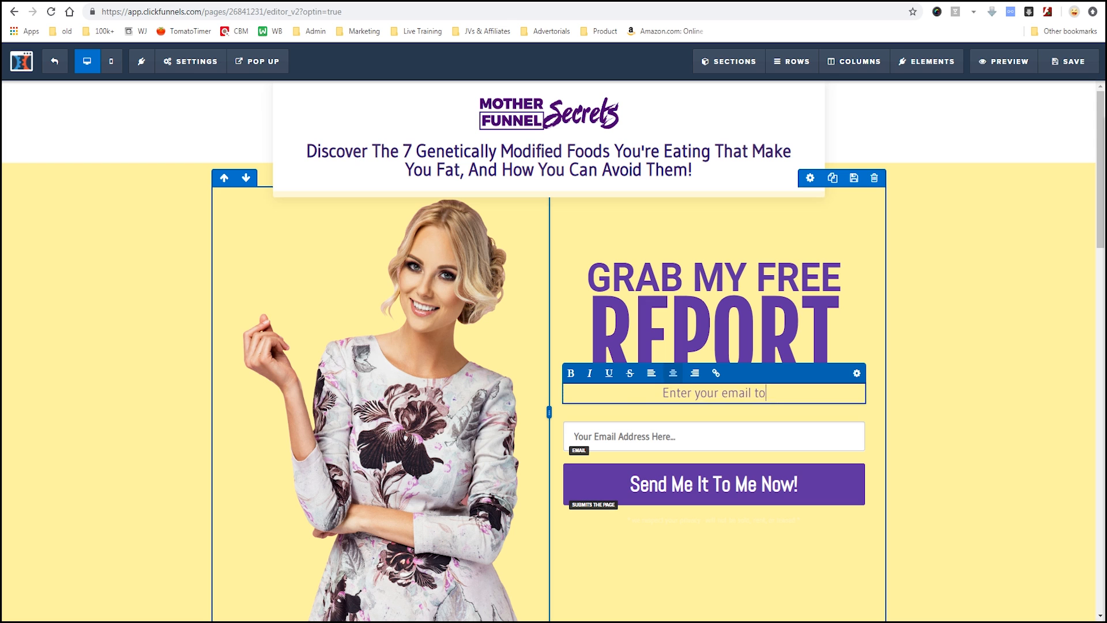
text(get the free rep)
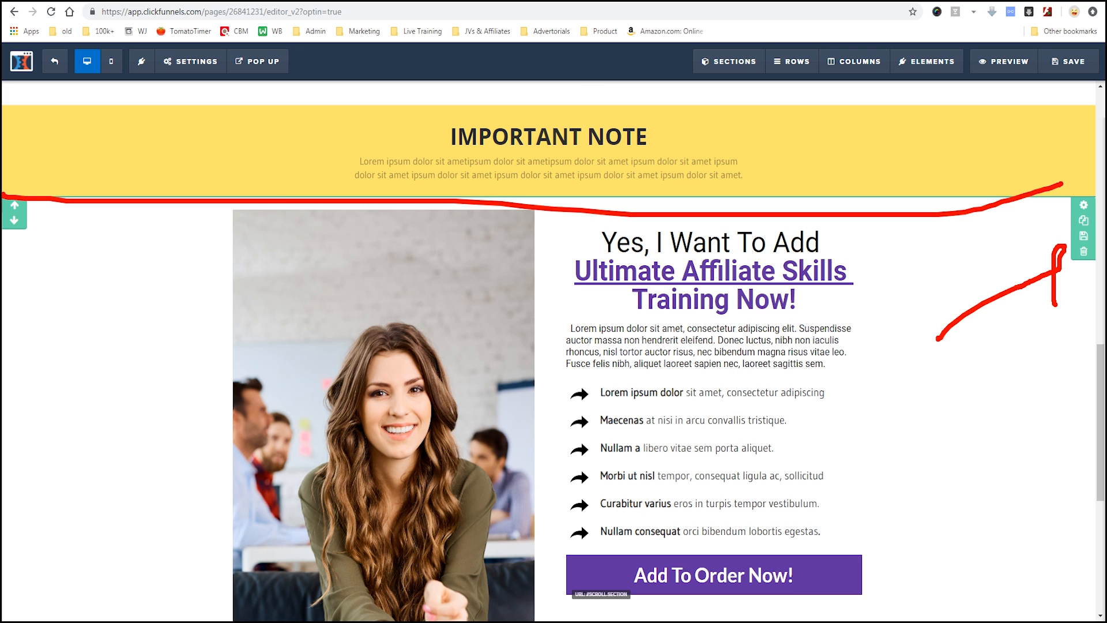
mouse_move(1082, 252)
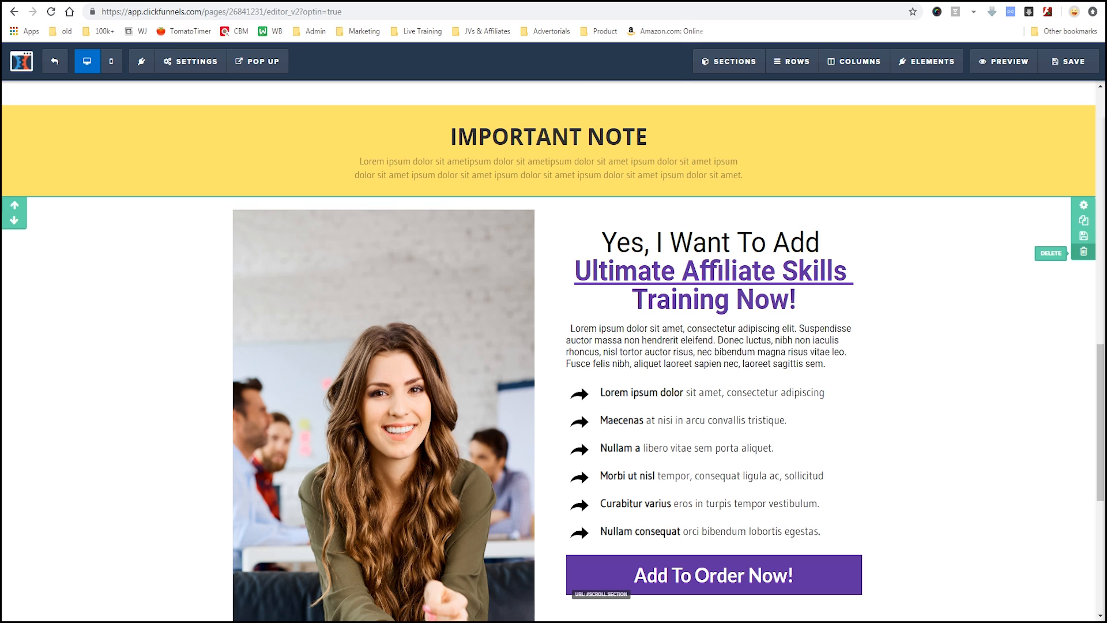
- Delete the Important Note section from the opt-in page
scroll(down, 3)
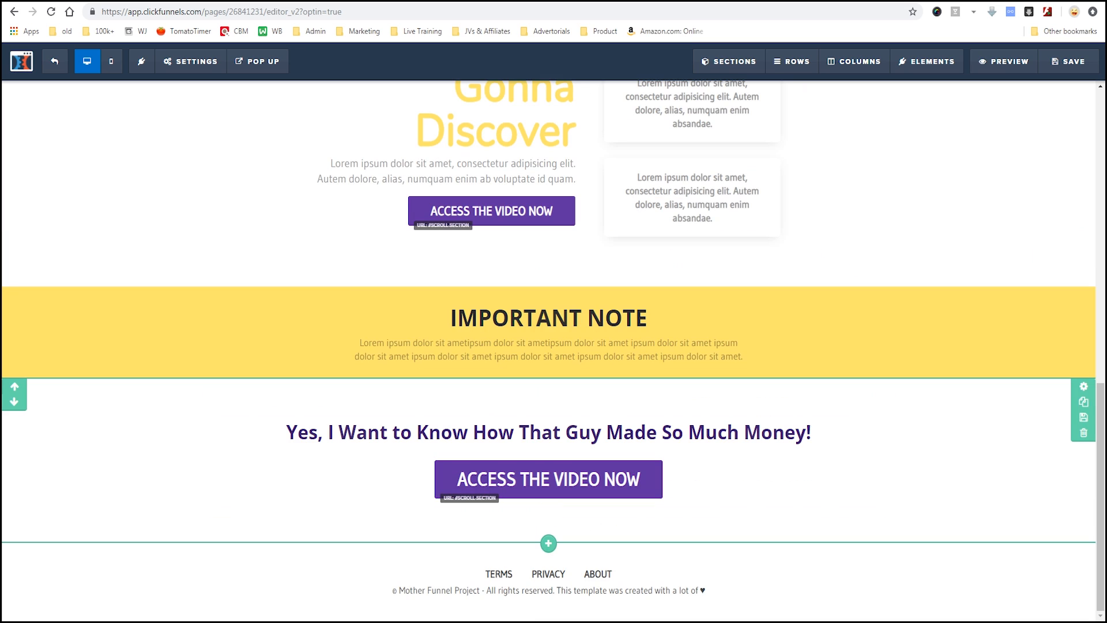
scroll(up, 3)
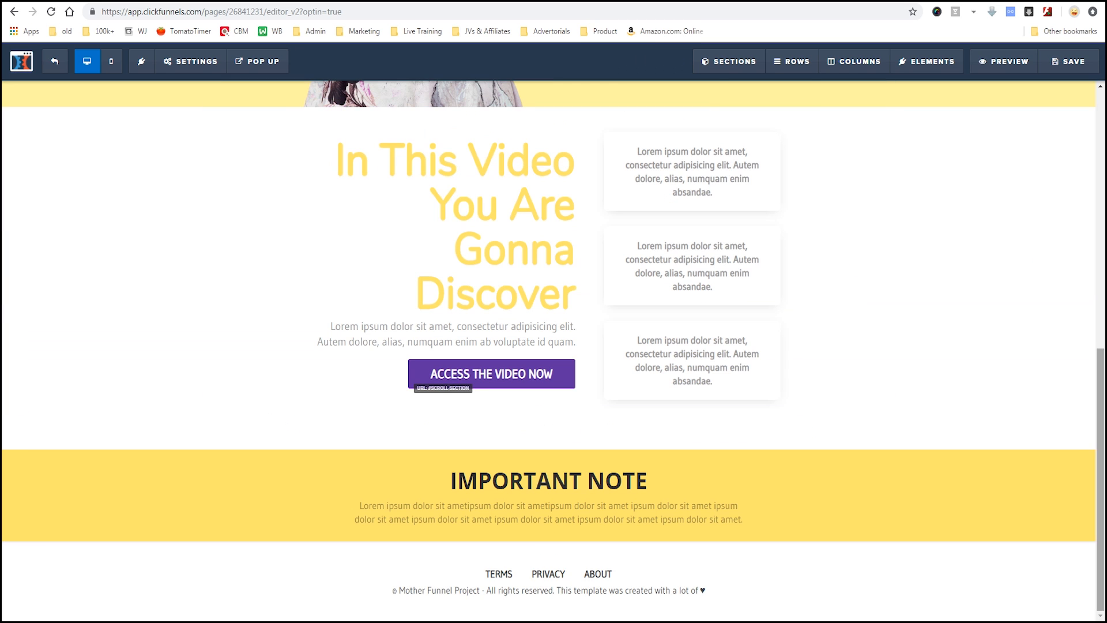
click(1083, 503)
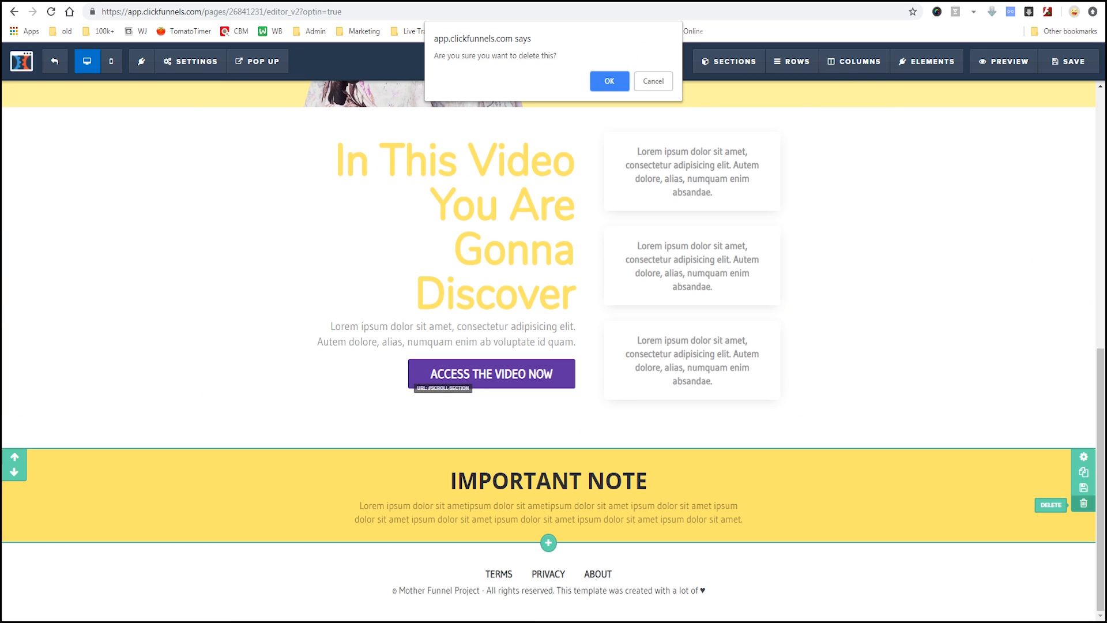
click(608, 81)
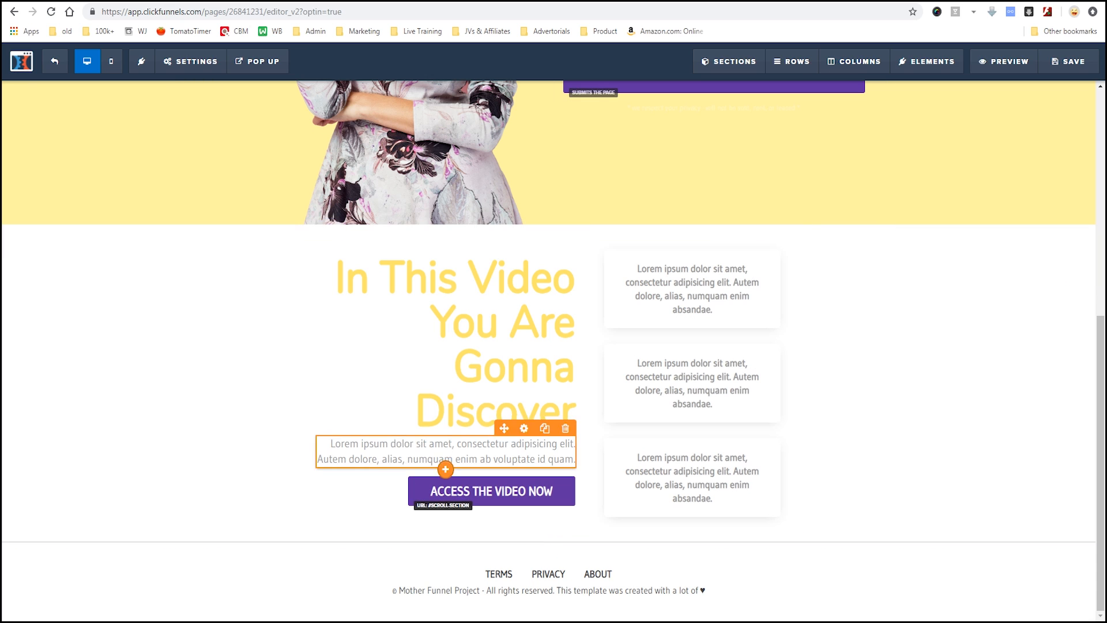
- Replace the paragraph under the video with 'loss secrets hidden until now!' copy, reword the bullet to 'How to identify the', and save
click(445, 457)
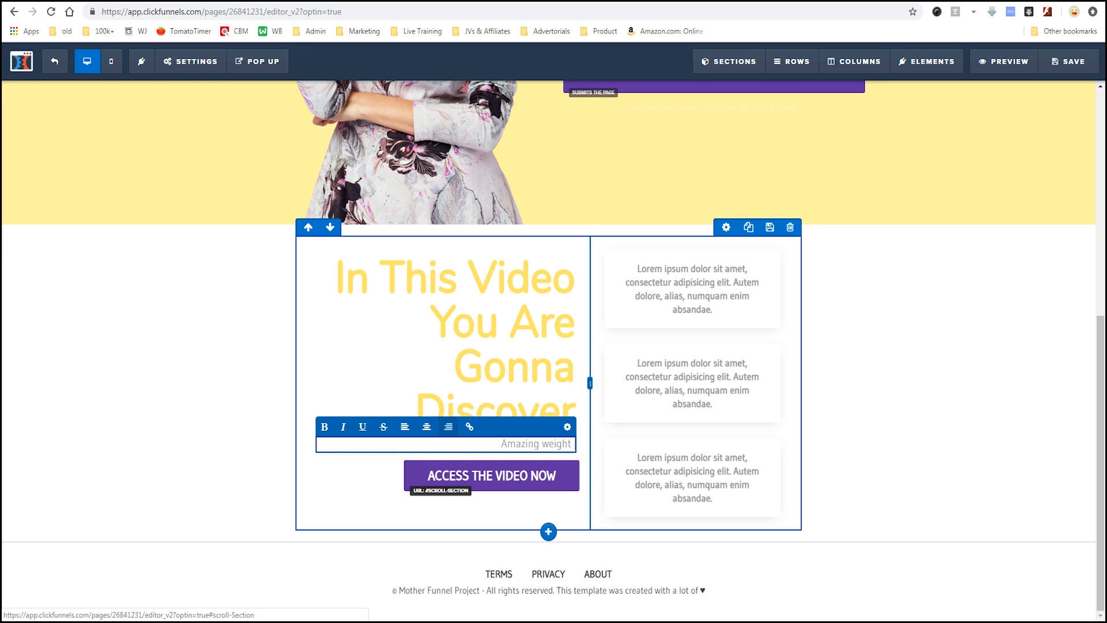
text(loss secrets hidden)
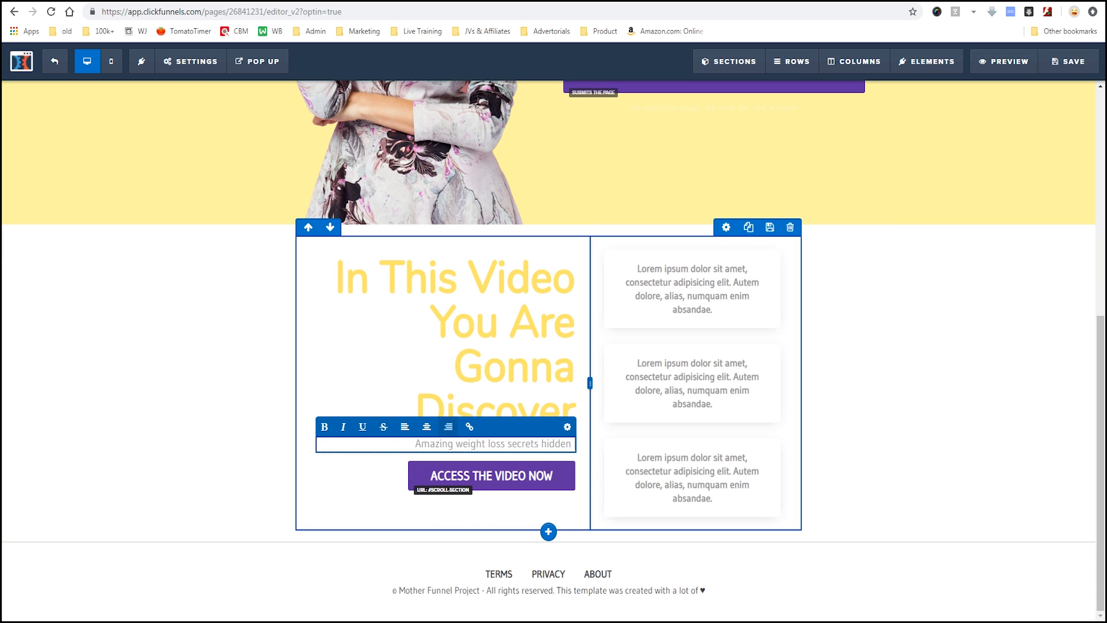
text(until now!)
click(692, 383)
text(How to)
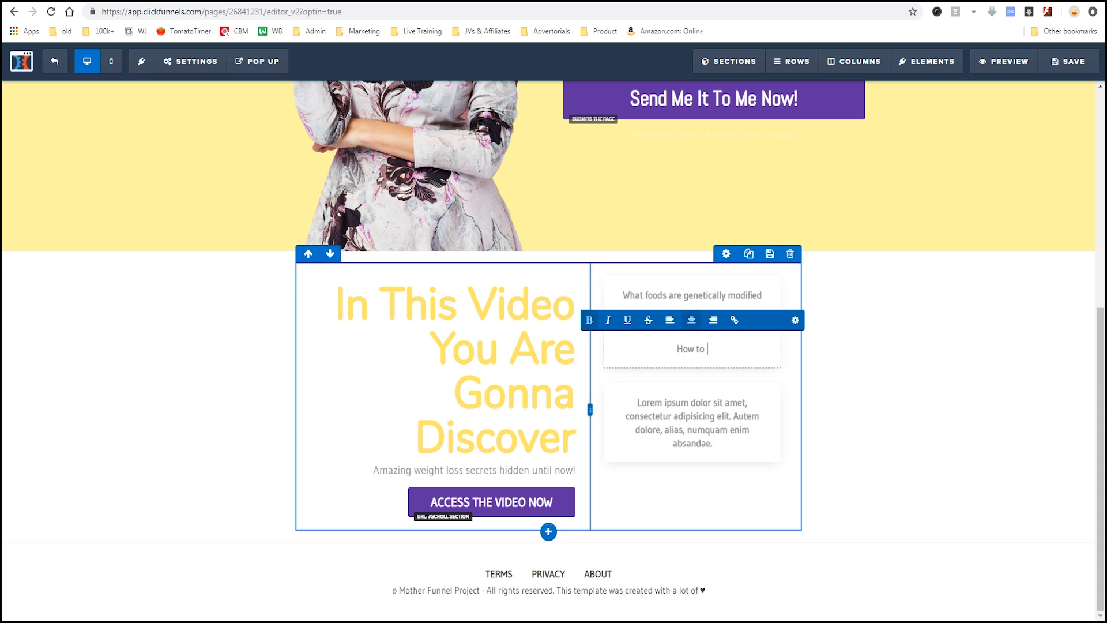
text(identify the)
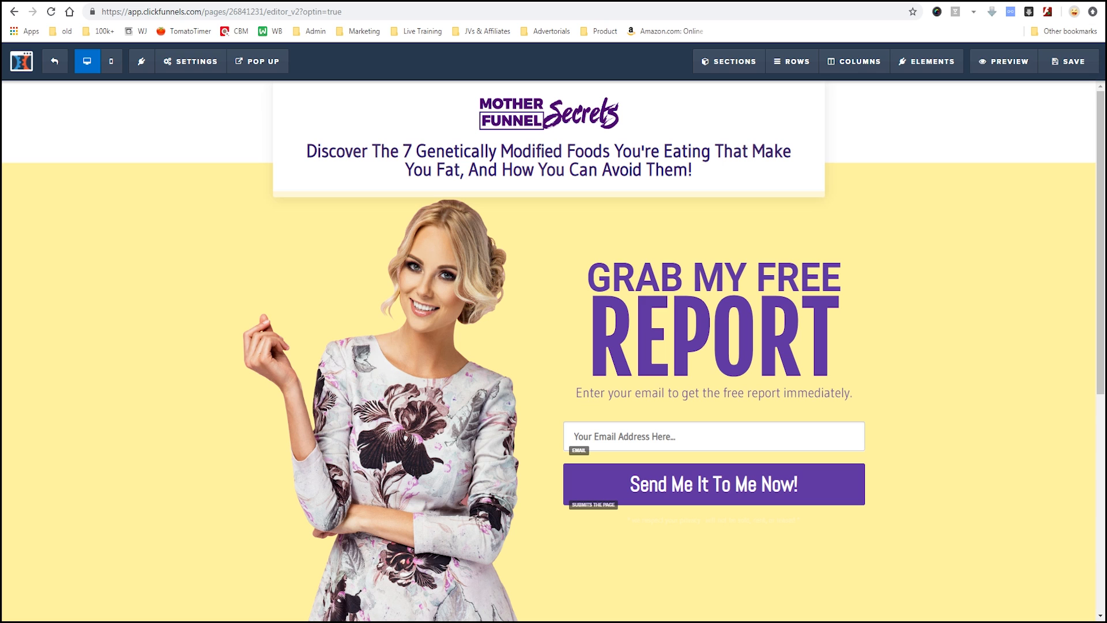
click(1066, 61)
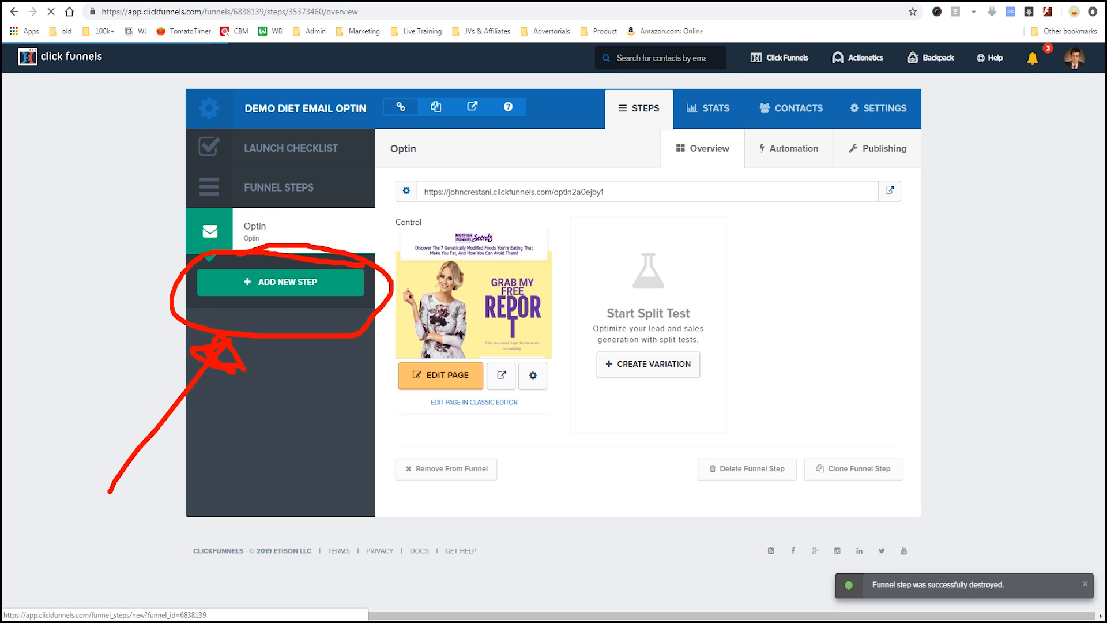
- Add a new funnel step named VSL
click(279, 281)
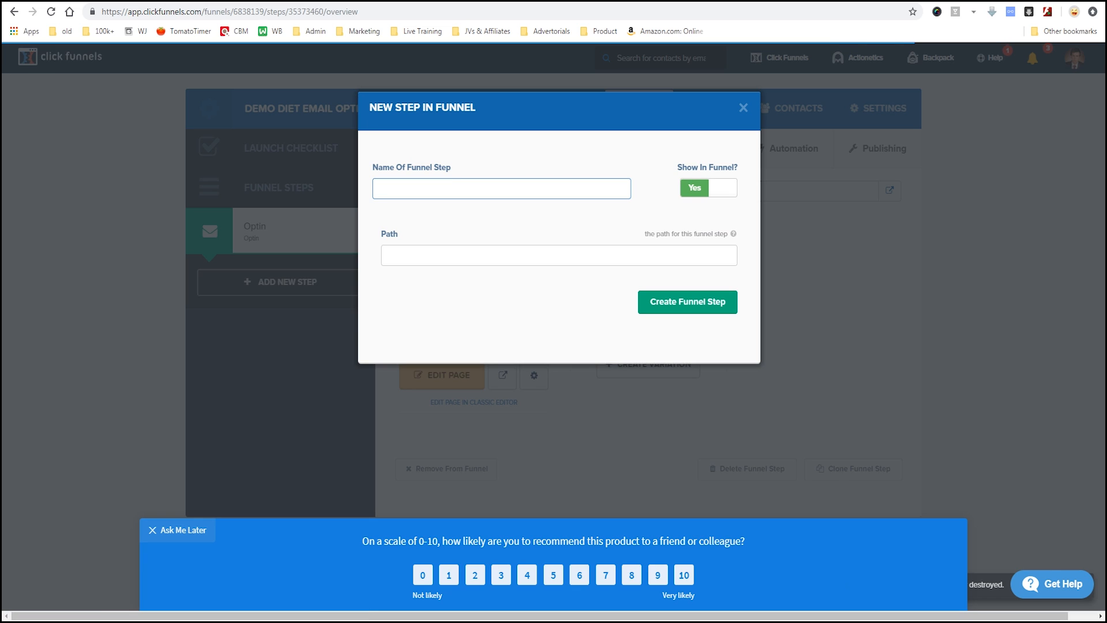
text(VSL)
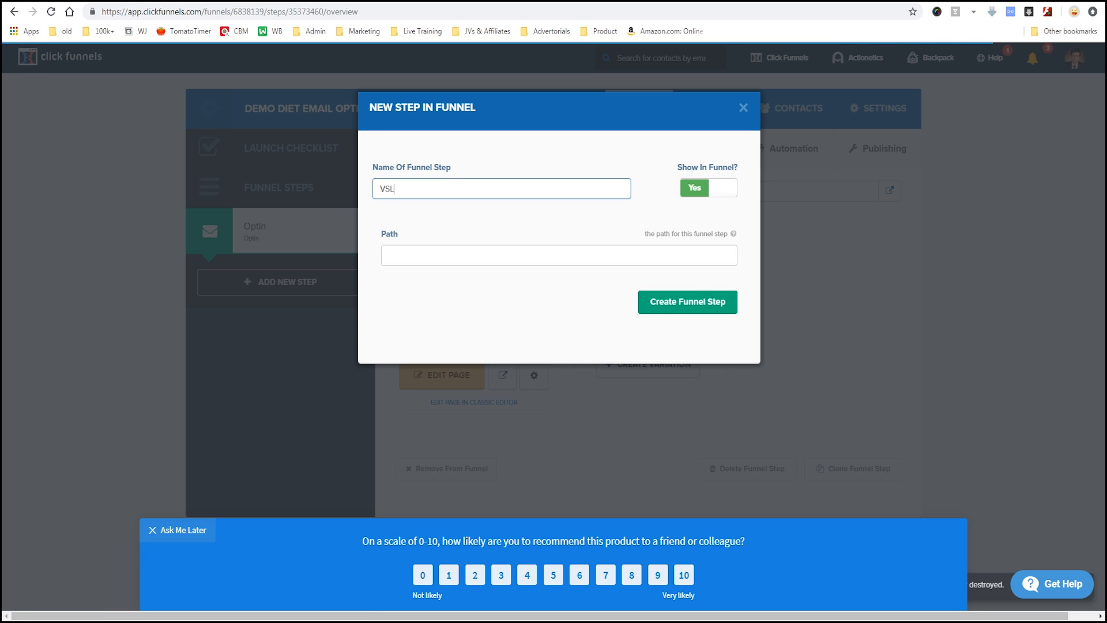
click(686, 301)
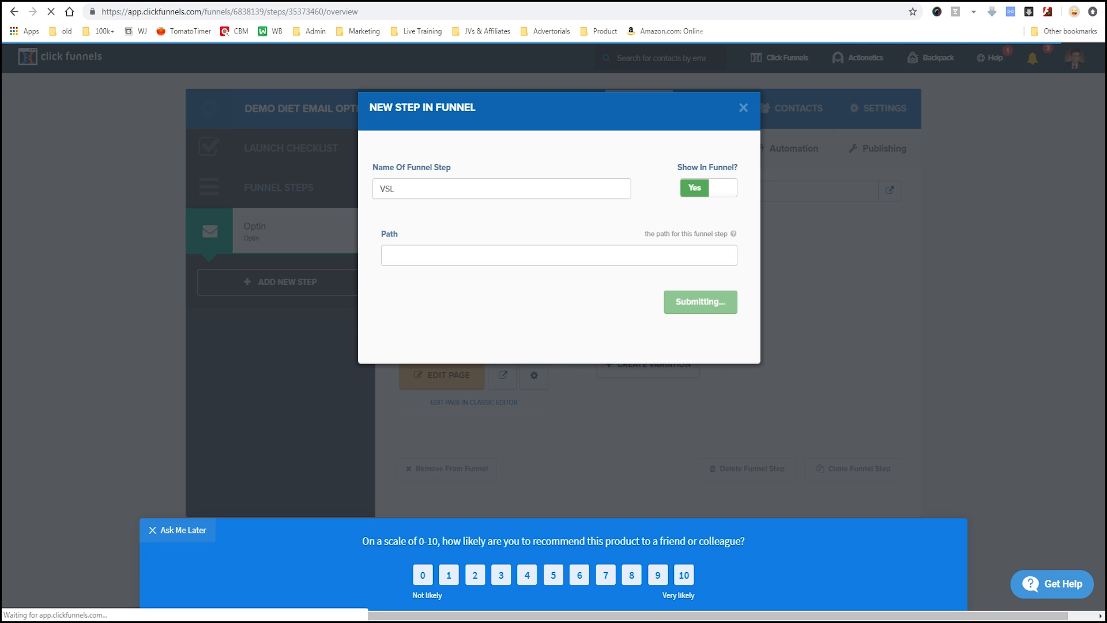
click(700, 302)
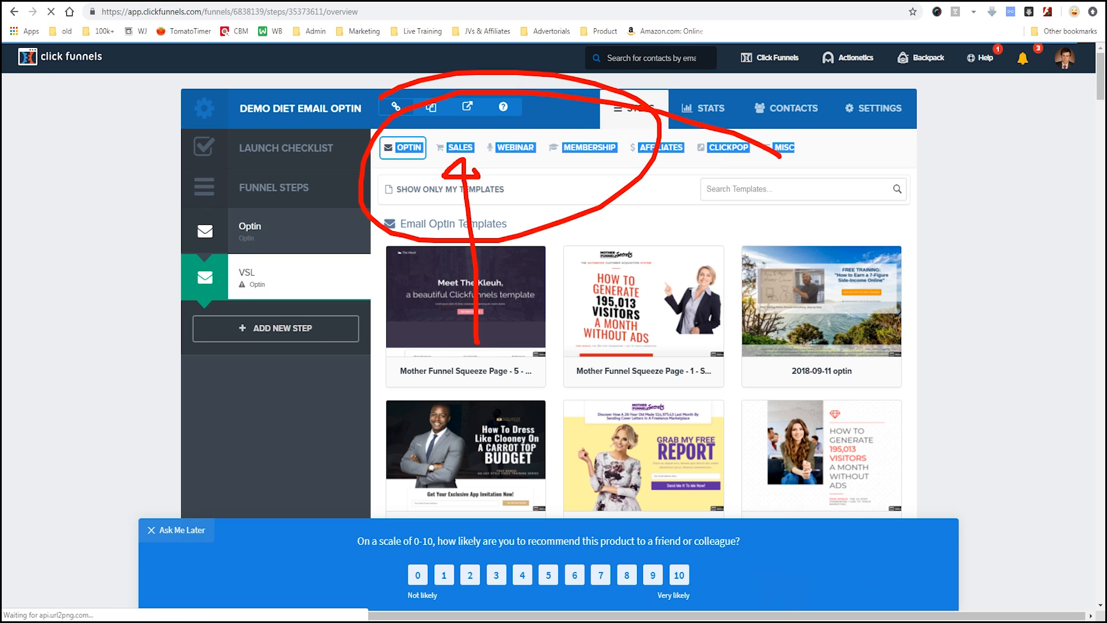
- Give the VSL step the VSL Traditional template from the Sales > Sales Page templates
click(515, 147)
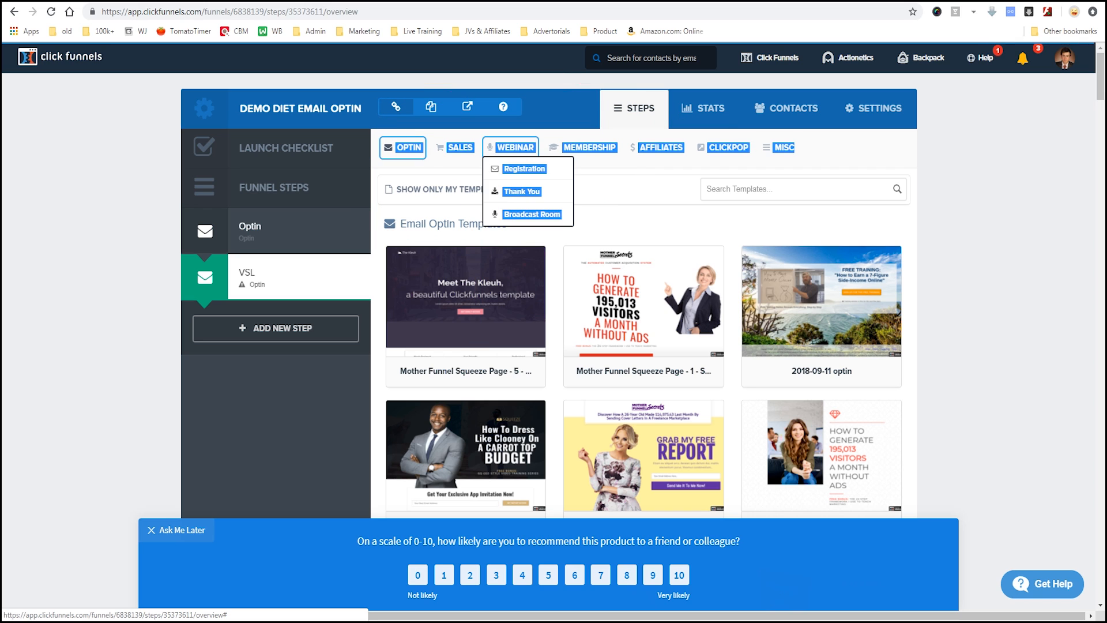
click(459, 146)
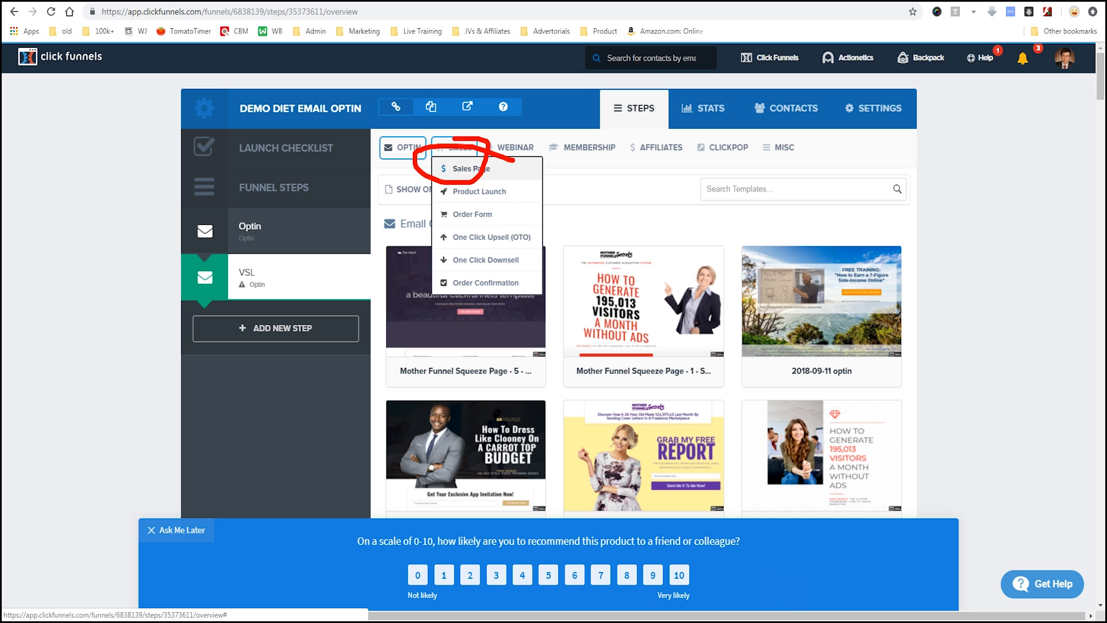
click(468, 169)
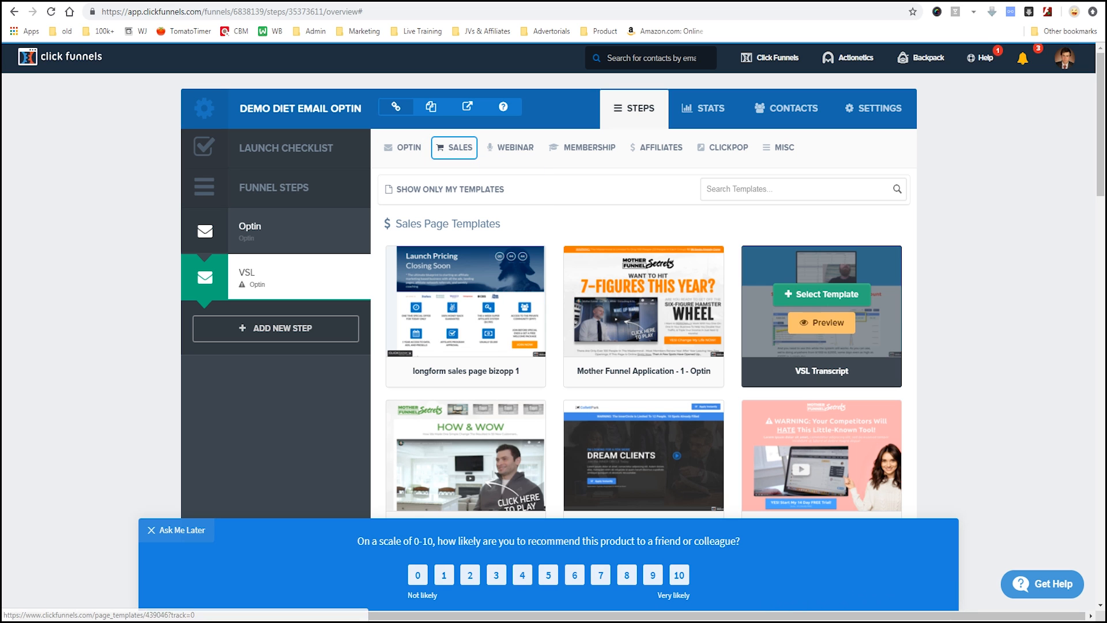
scroll(down, 3)
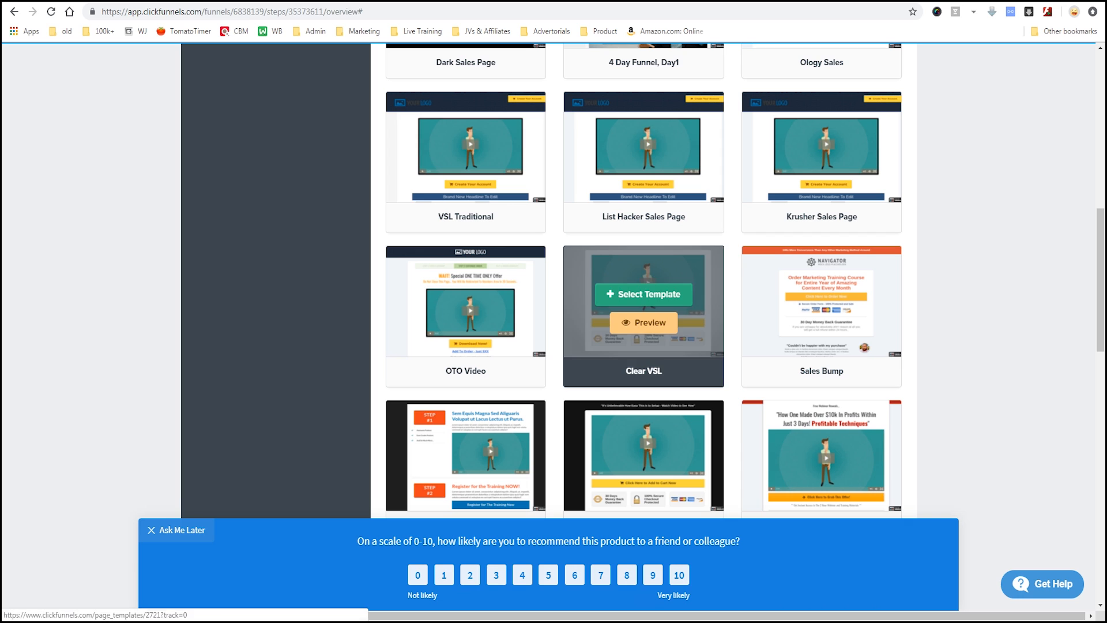
mouse_move(465, 162)
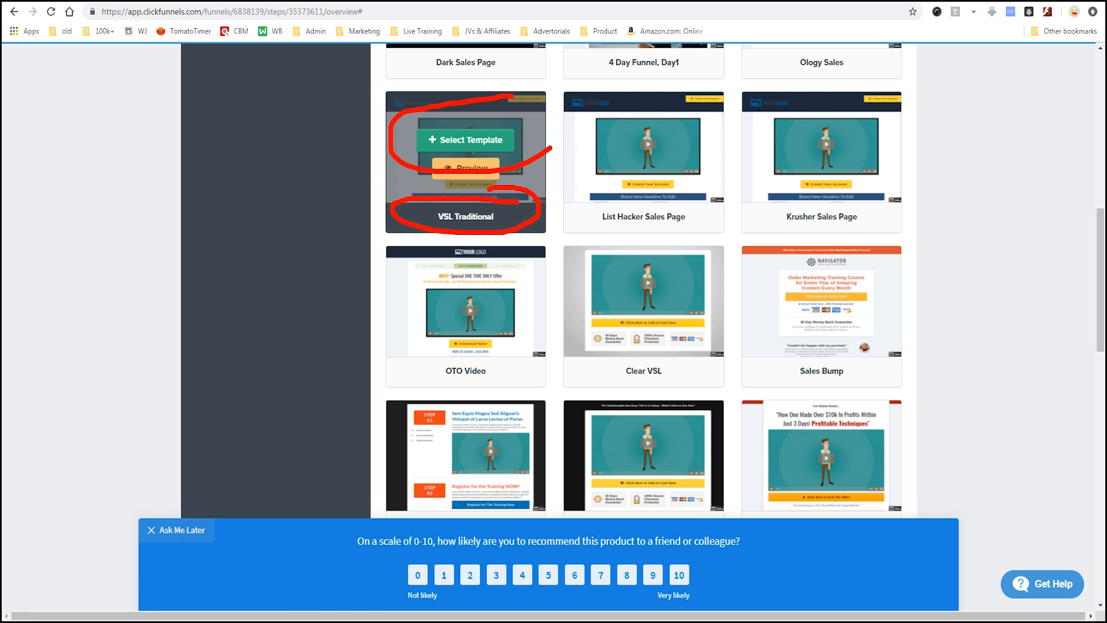
click(465, 140)
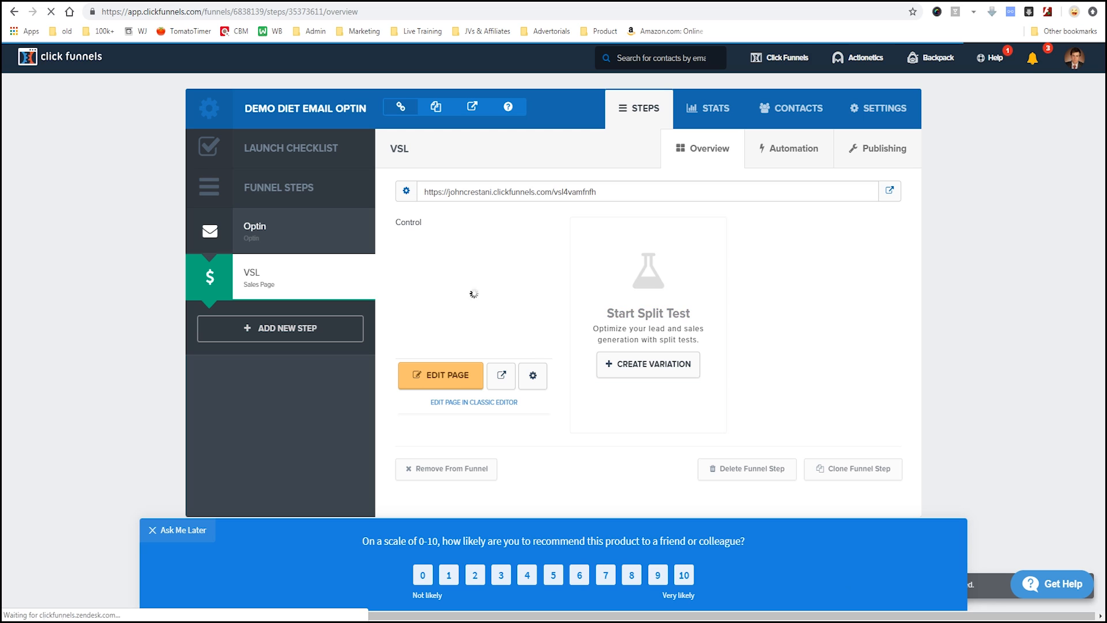
- Add a new funnel step named Order Form
click(279, 327)
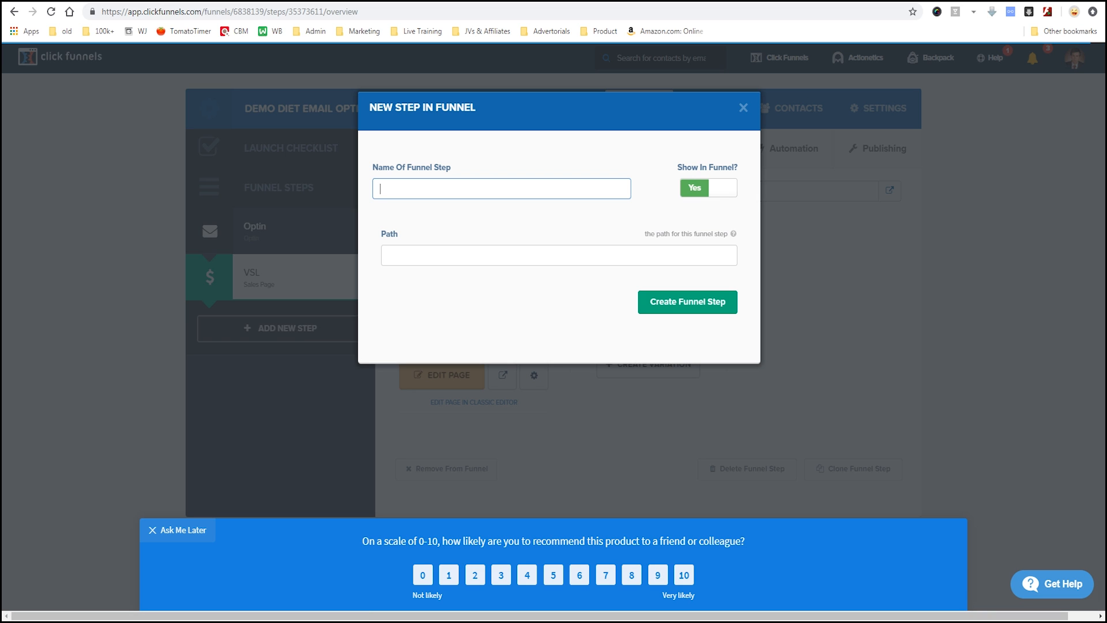
text(Order Form)
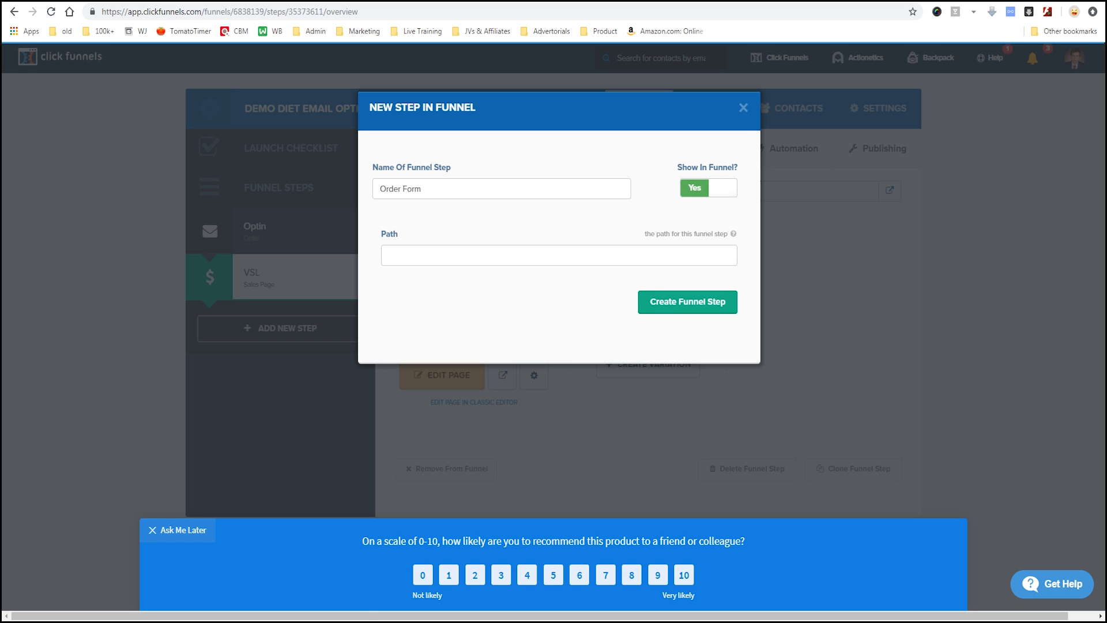
click(686, 301)
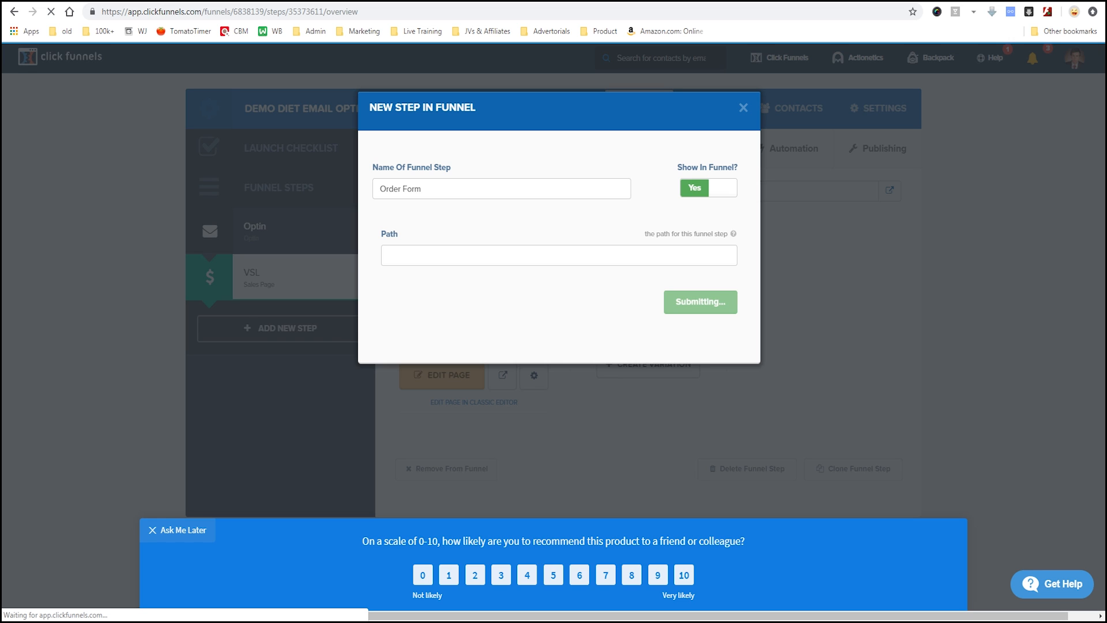
- Give the Order Form step an order form template from the Sales > Order Form templates
click(699, 301)
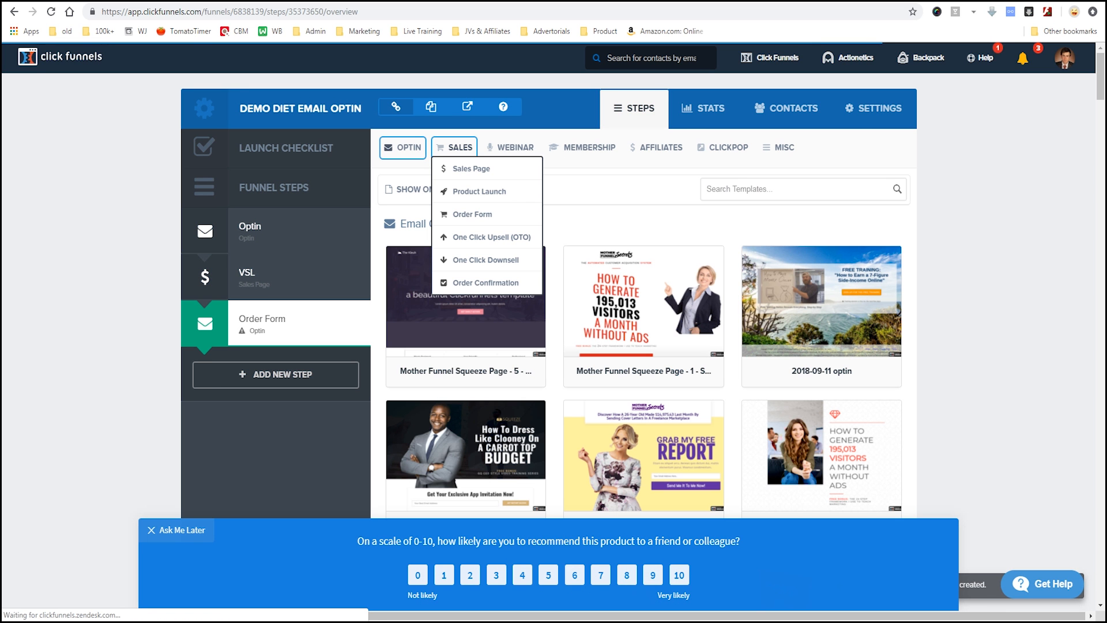
click(781, 146)
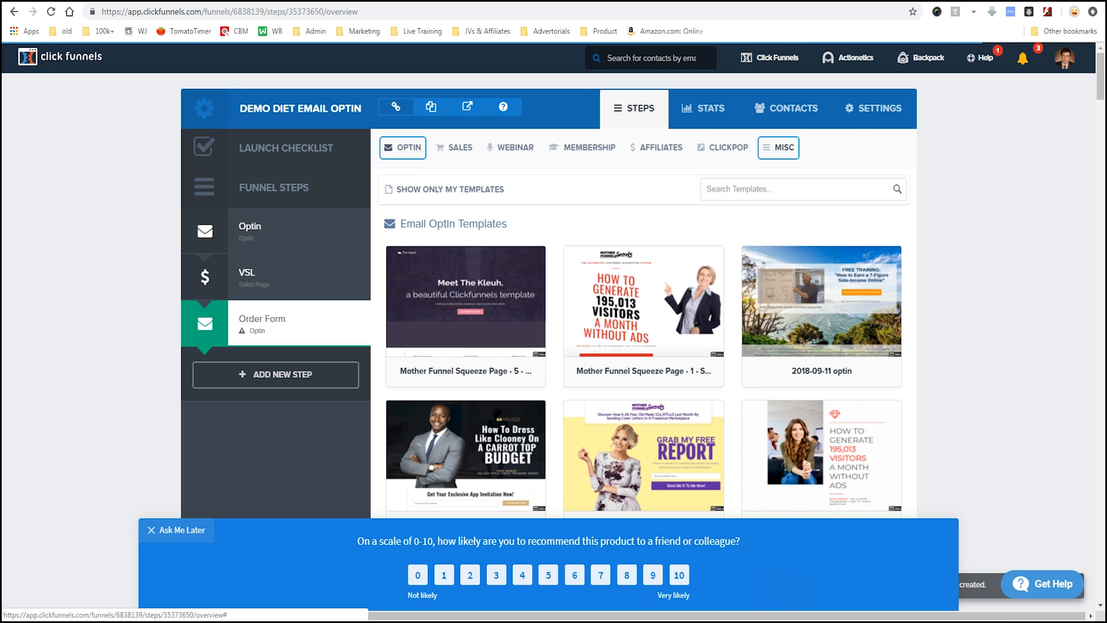
click(459, 148)
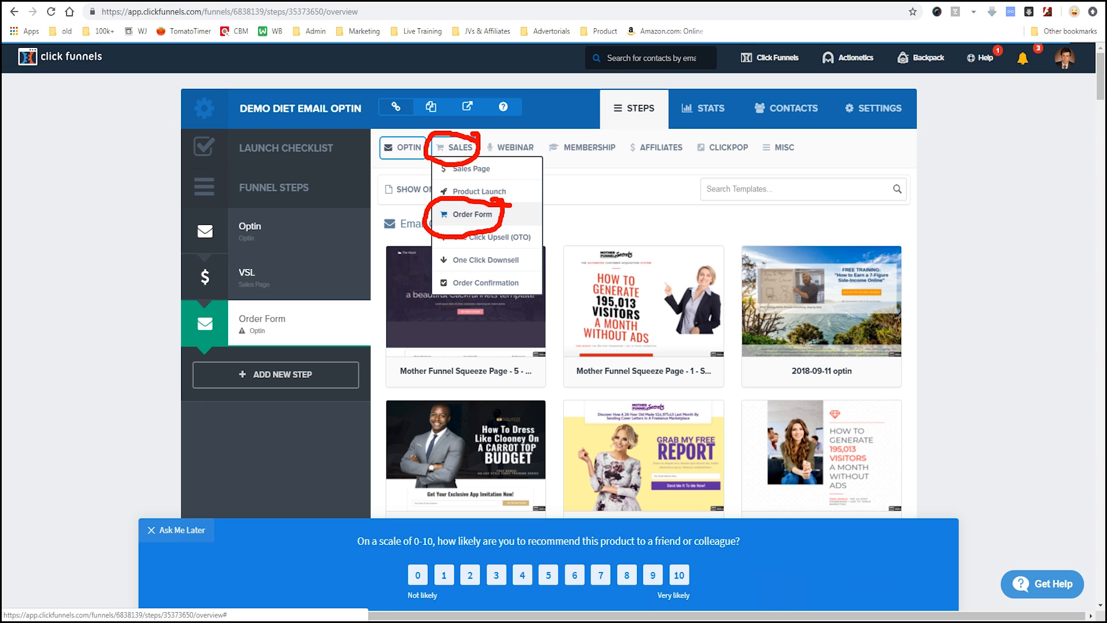
click(470, 214)
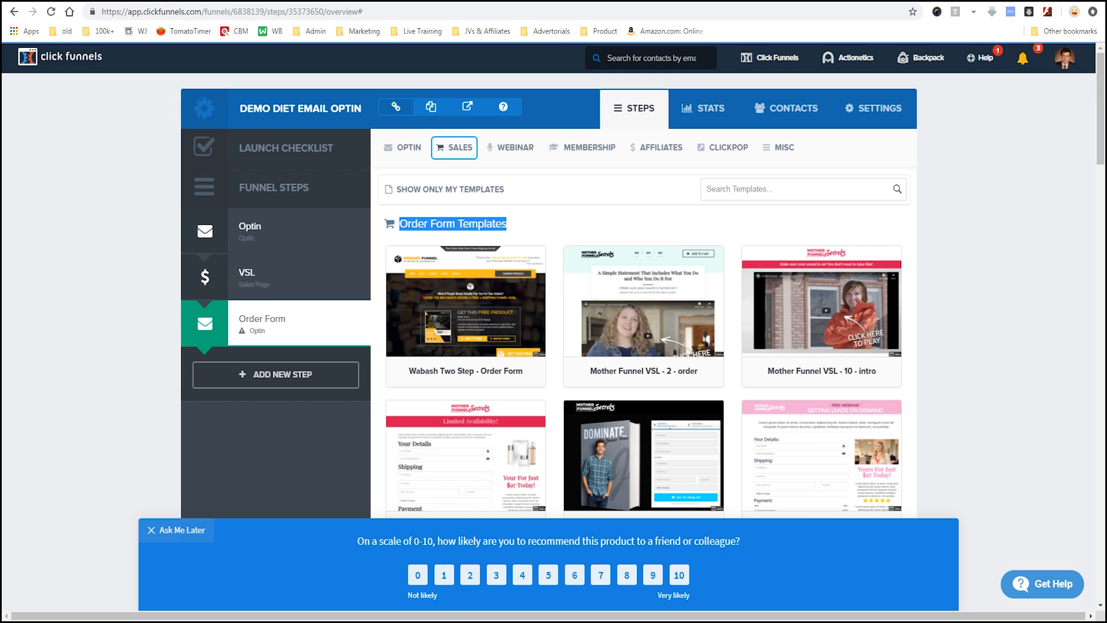
scroll(down, 3)
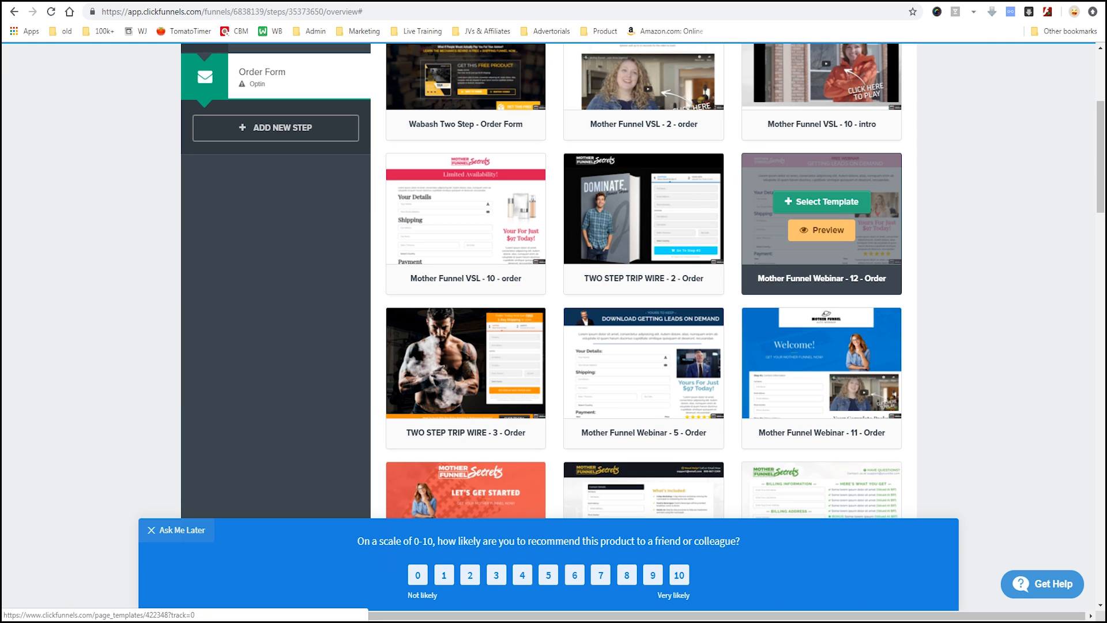
click(820, 201)
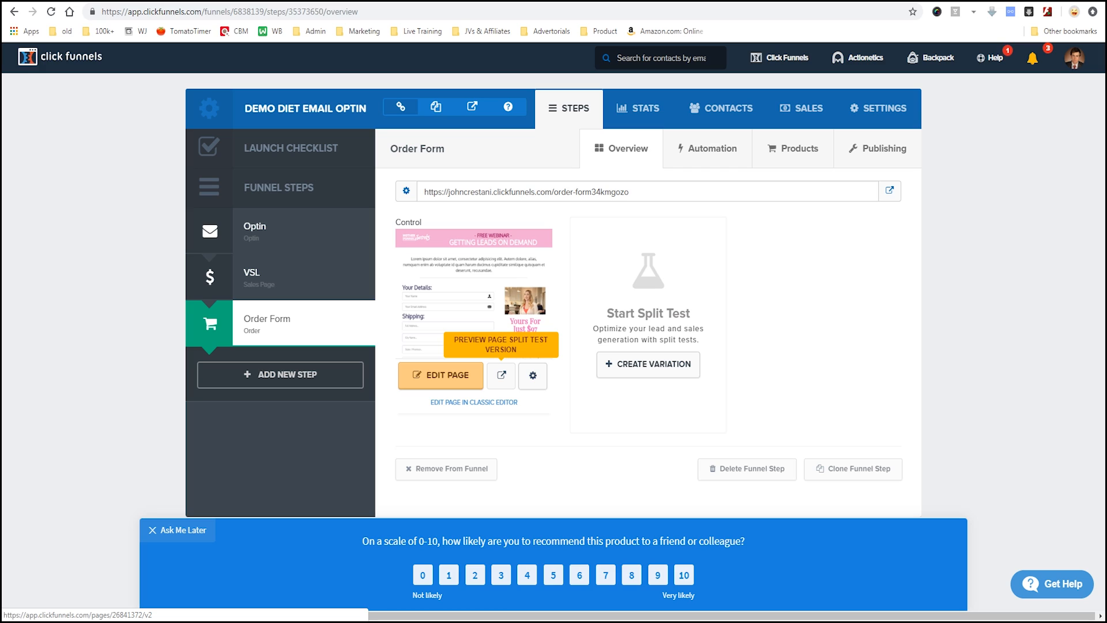
- Return to the Optin step in the funnel sidebar
click(254, 230)
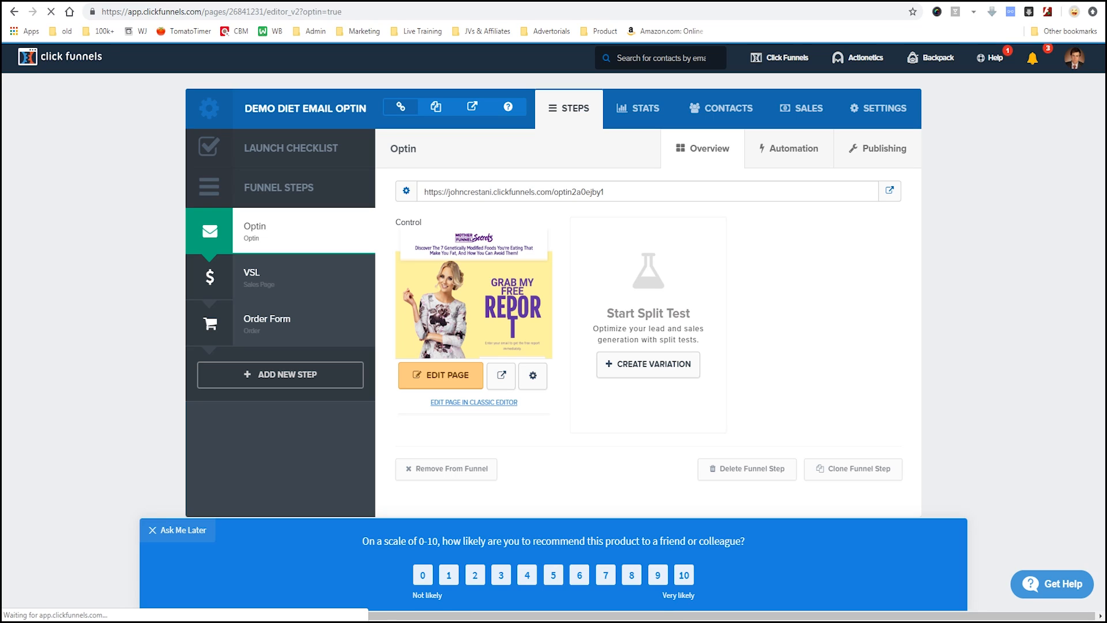
- In the page's email Integrations settings, choose Mailchimp after Aweber returns an error
click(439, 375)
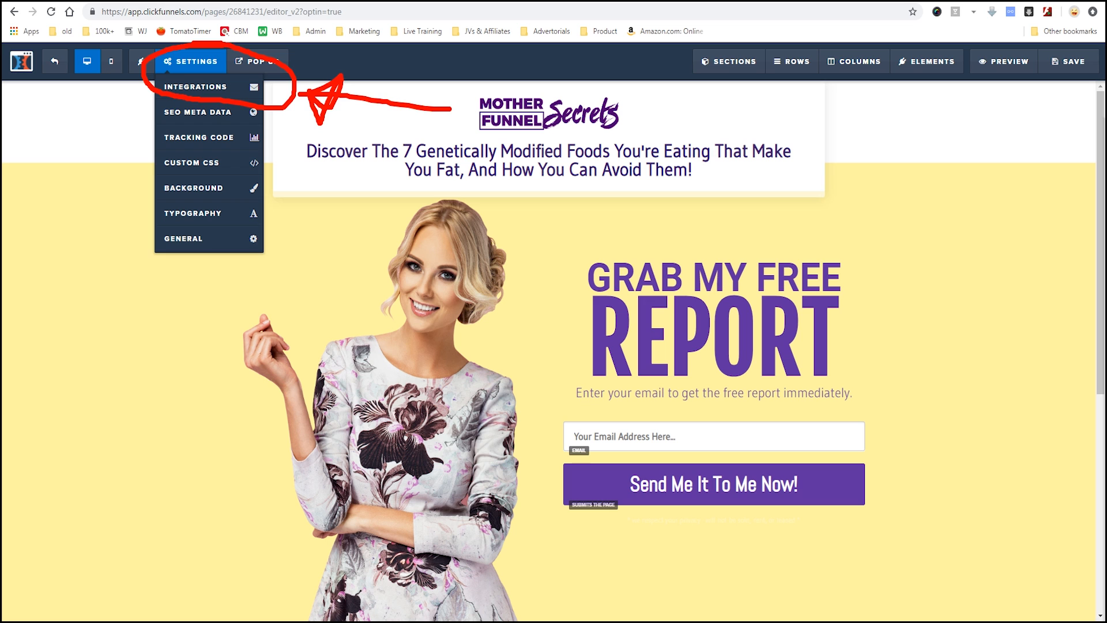
click(190, 61)
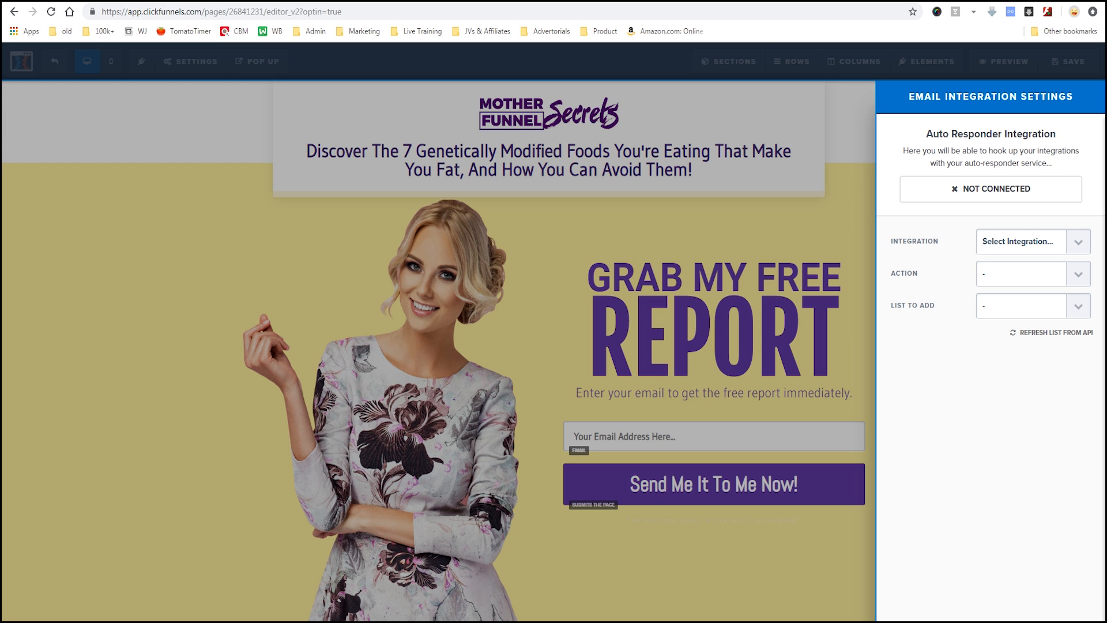
click(1031, 241)
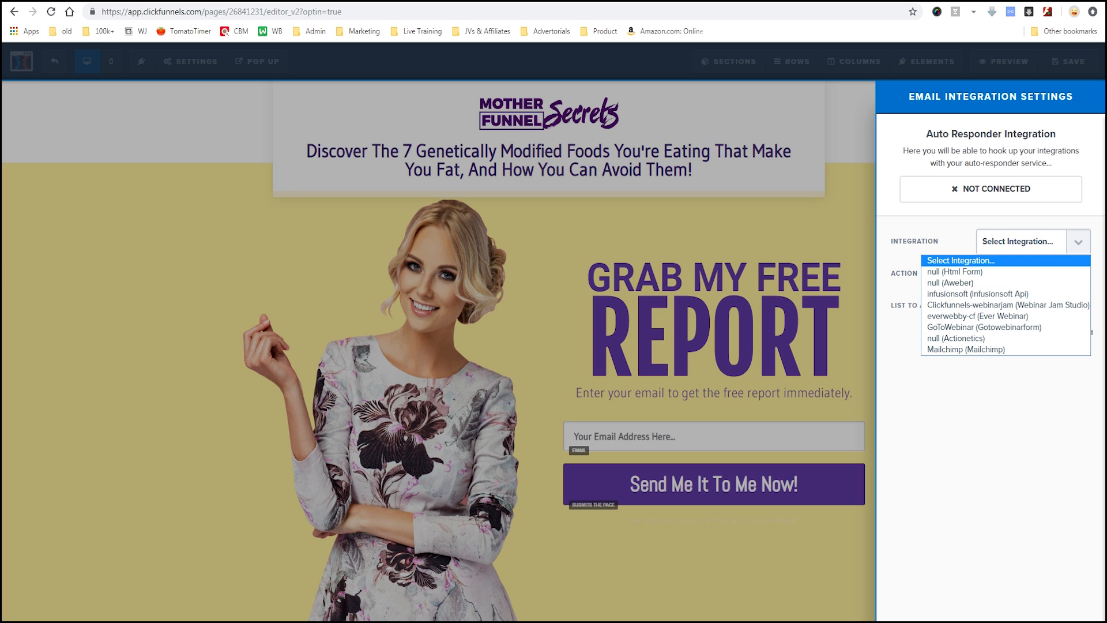
click(950, 283)
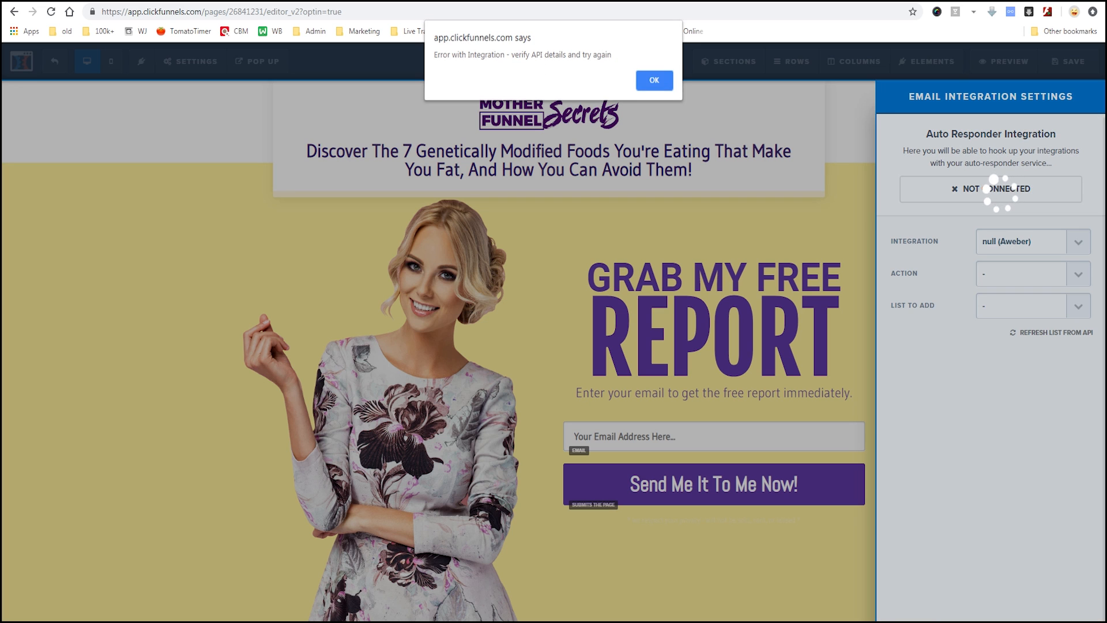
click(653, 79)
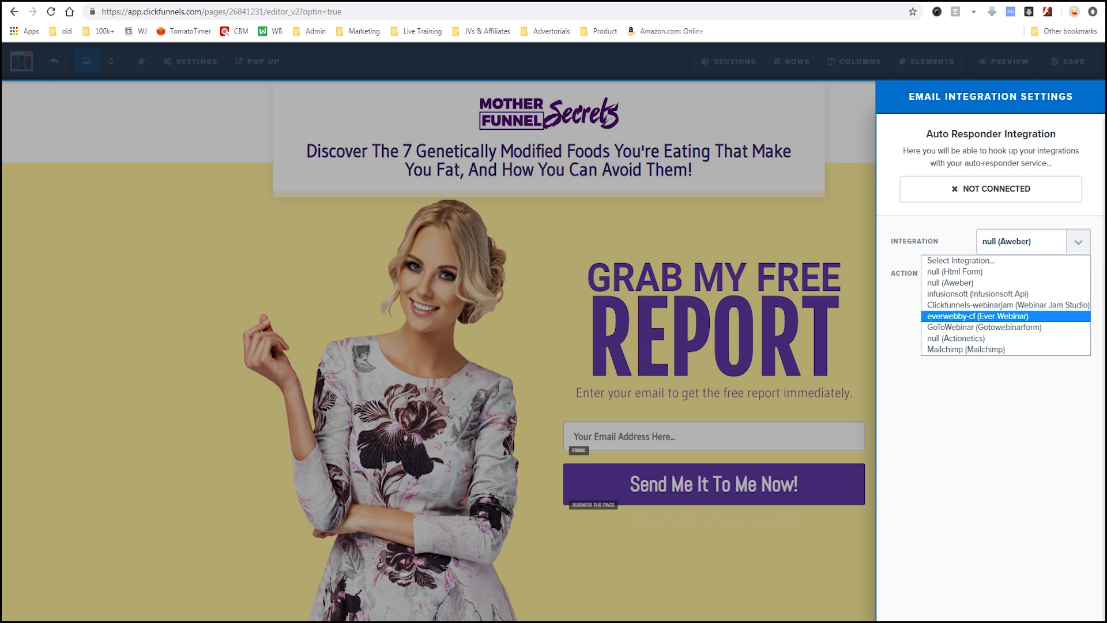
click(966, 348)
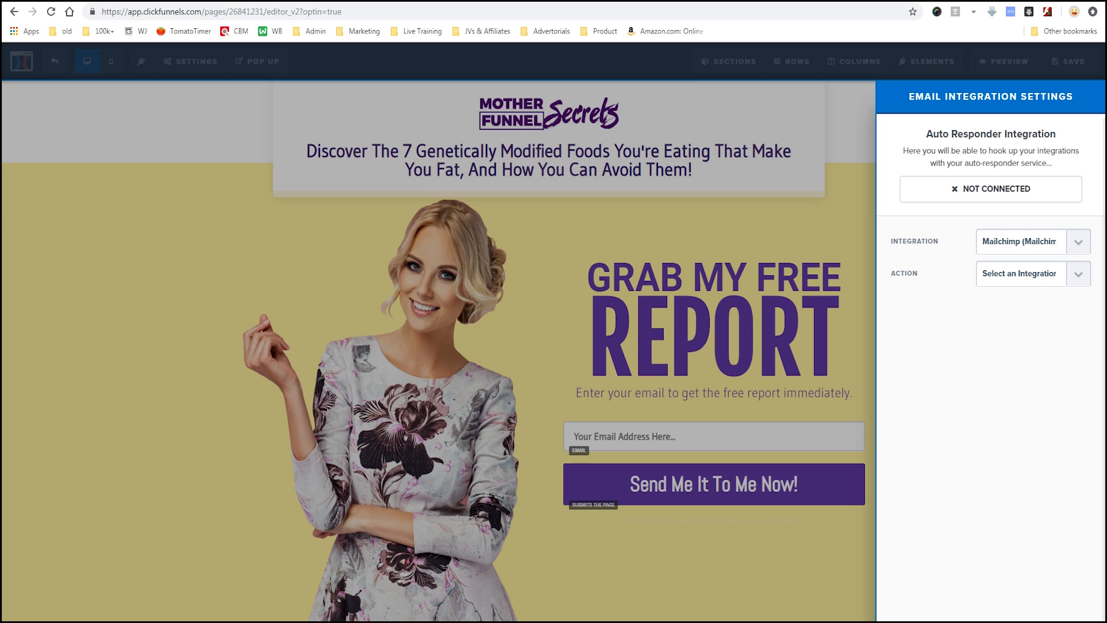
- Set the Mailchimp action to Add To List and pick the mailing list for new sign-ups
click(1027, 274)
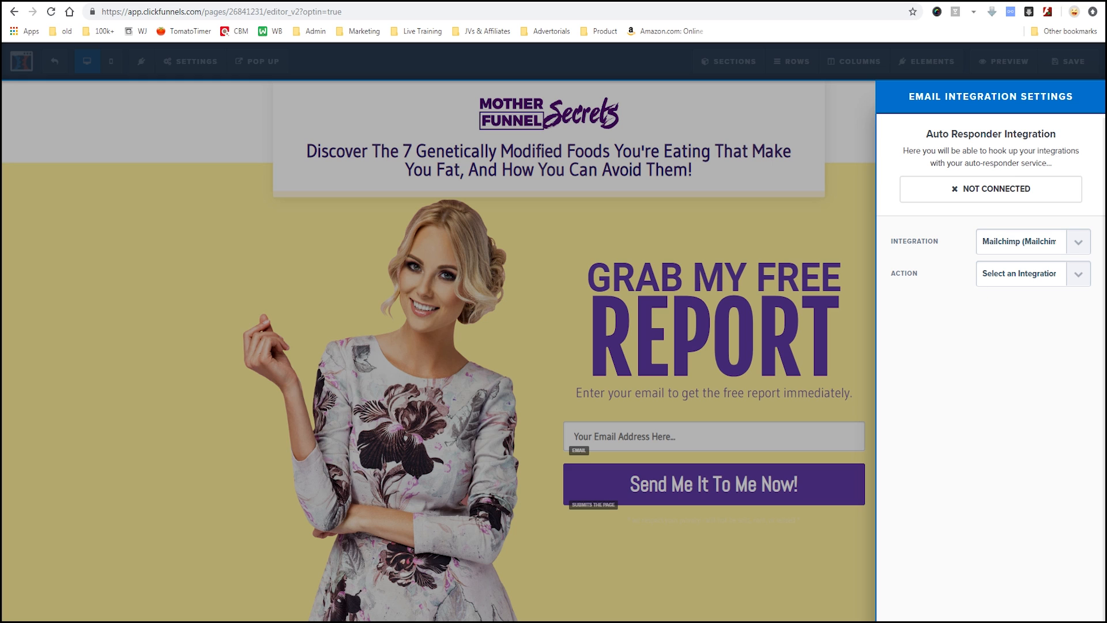
click(1027, 273)
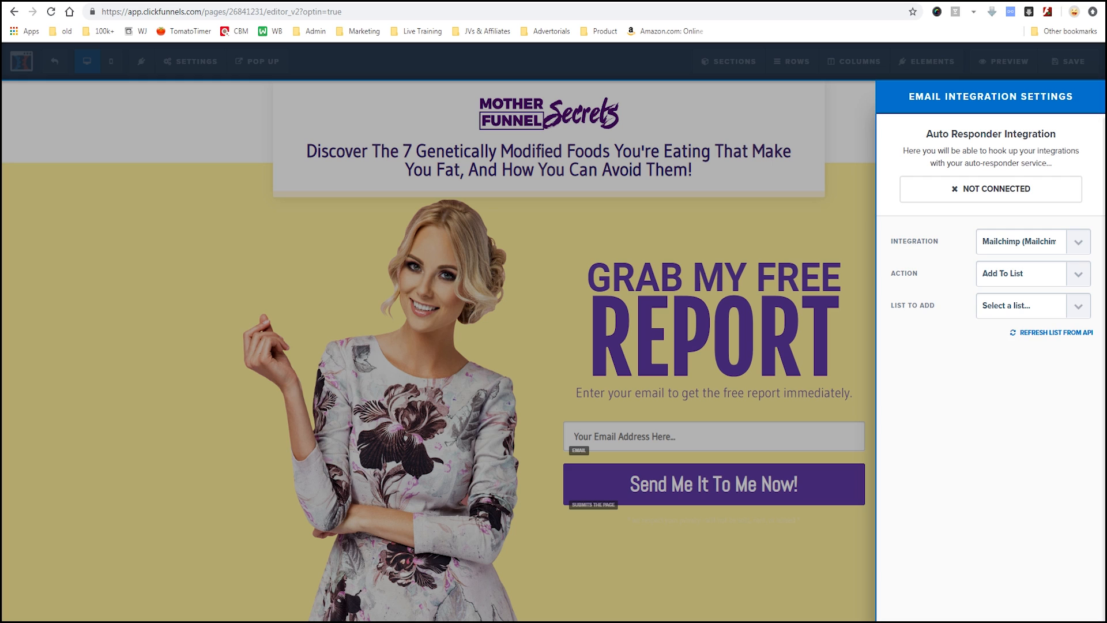
click(1031, 306)
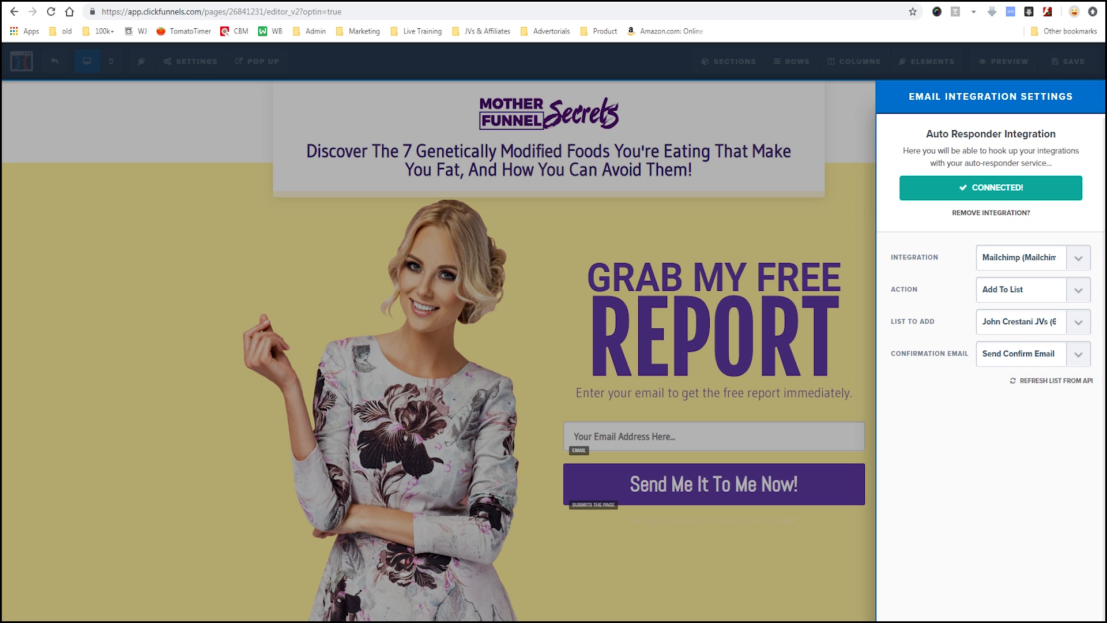